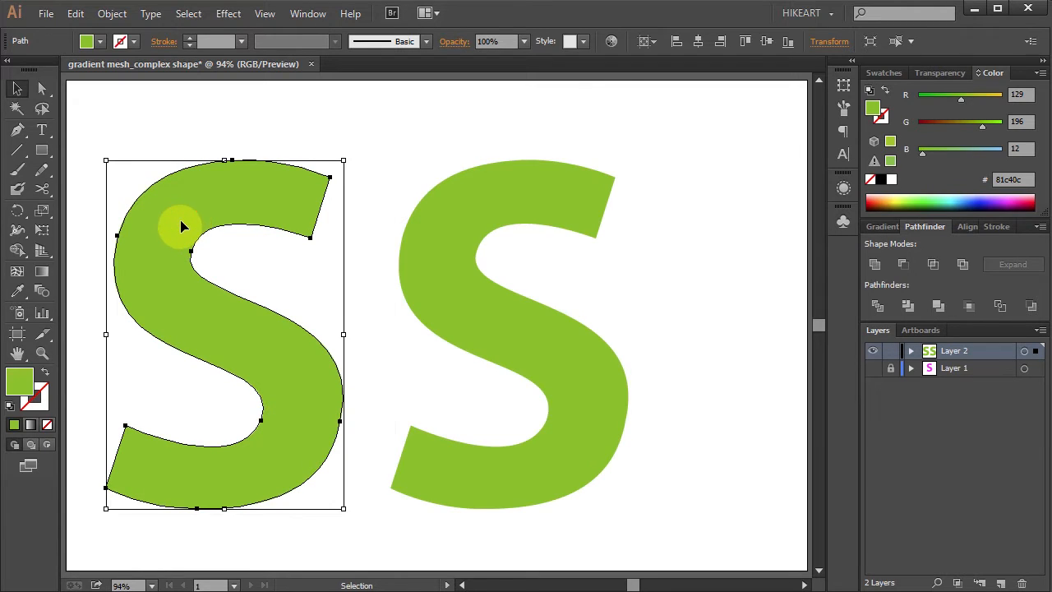
pyautogui.moveTo(152, 221)
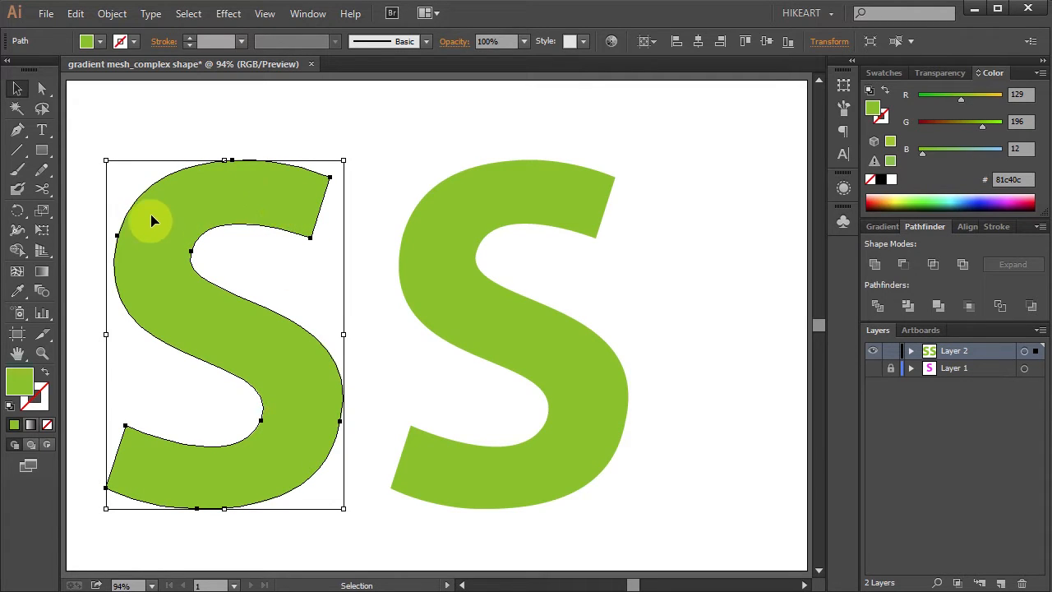
pyautogui.moveTo(105, 485)
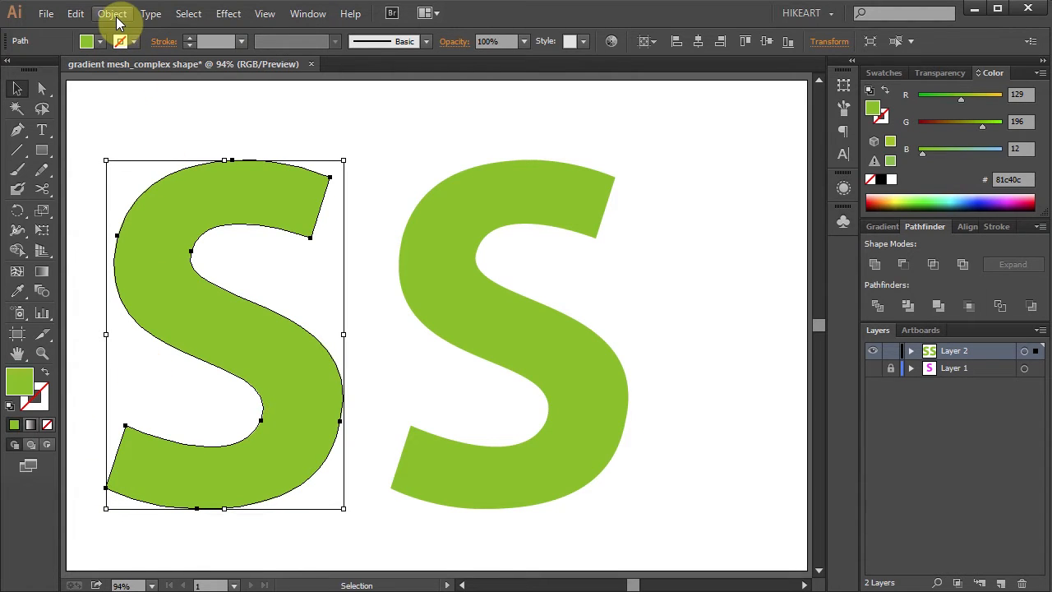
# Convert the left S into a 4×4 gradient mesh via Object > Create Gradient Mesh, then select the plain S
pyautogui.click(112, 13)
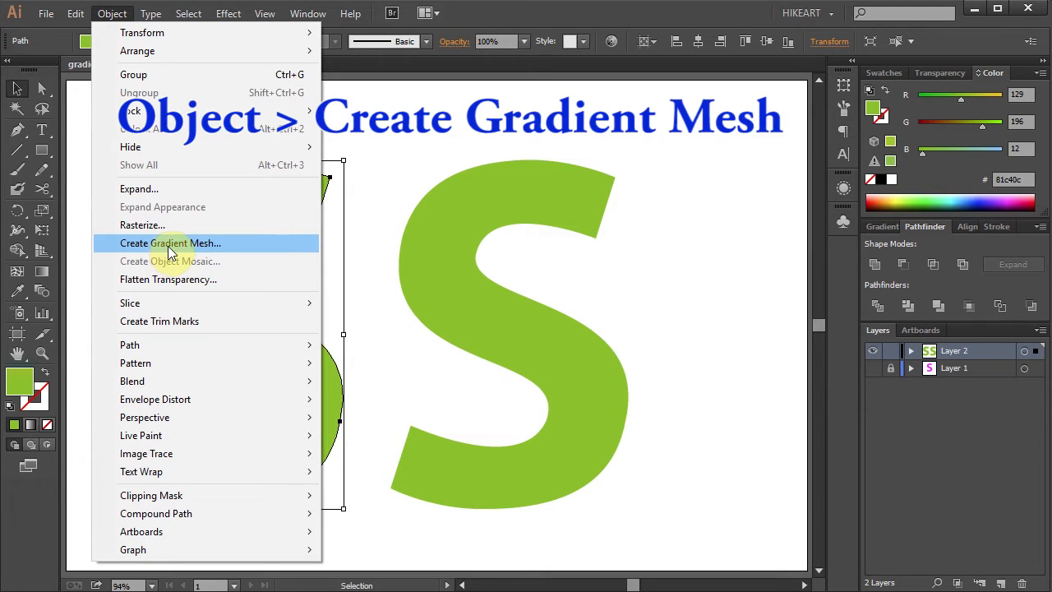
pyautogui.click(170, 242)
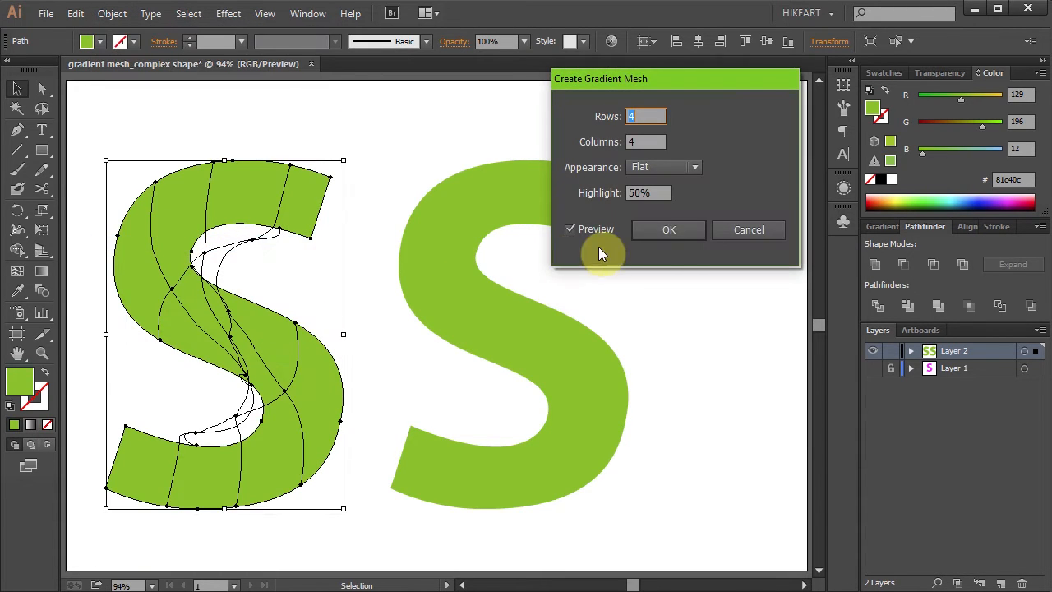
pyautogui.click(668, 230)
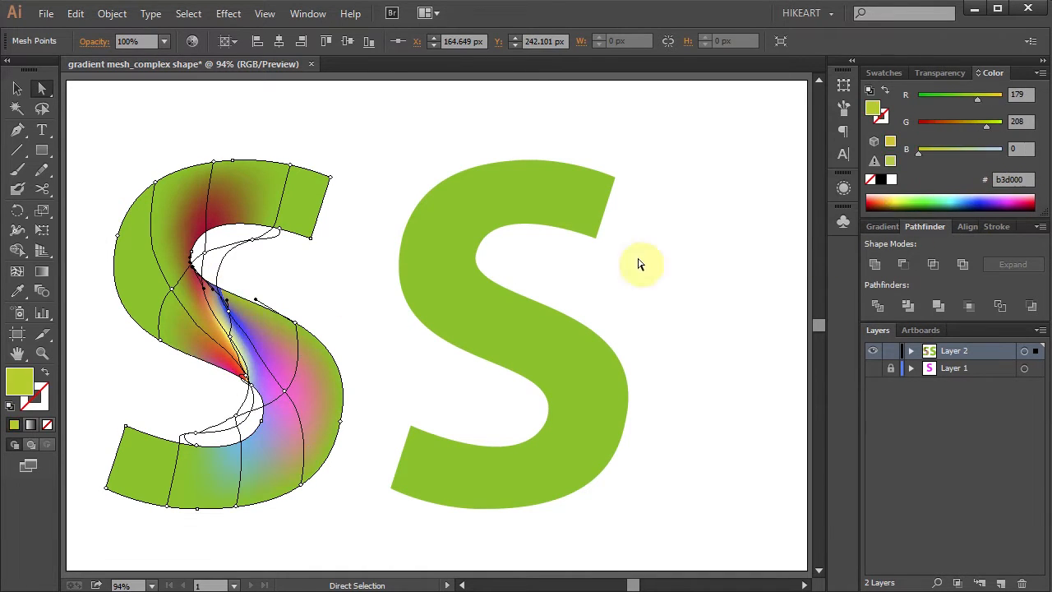
pyautogui.click(483, 335)
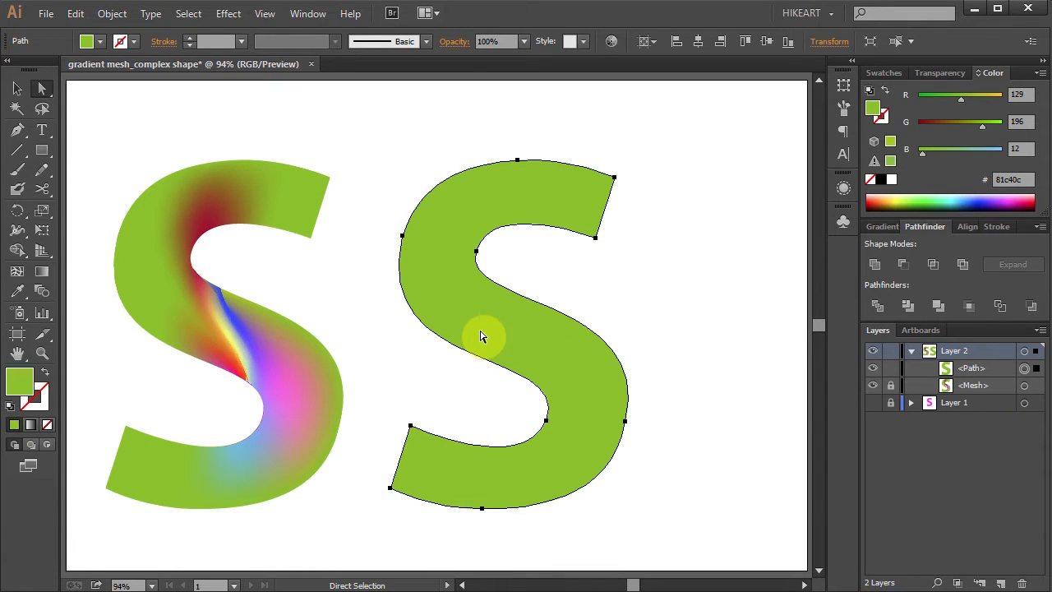
pyautogui.moveTo(491, 333)
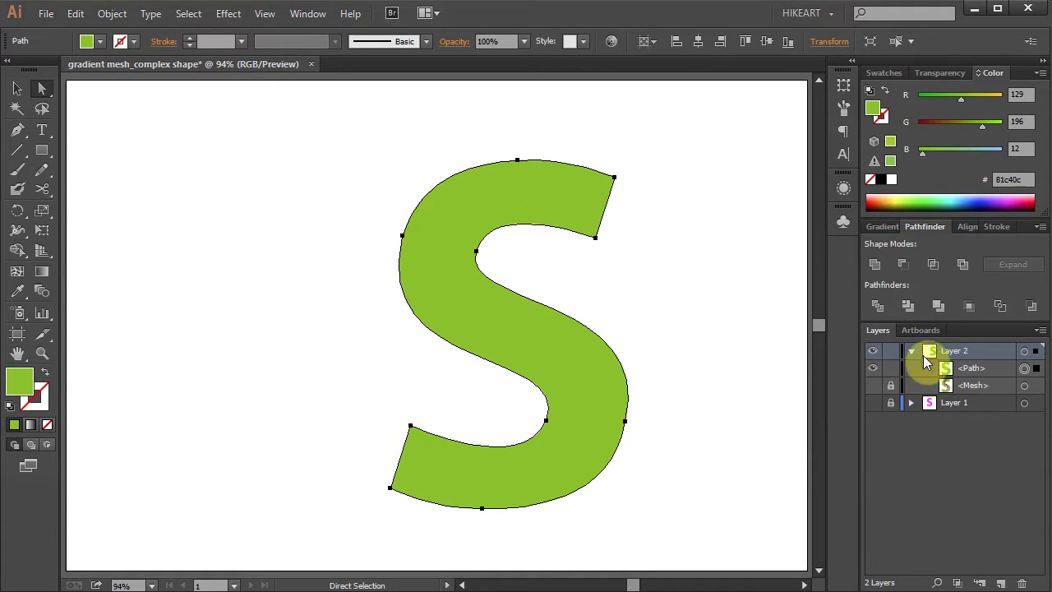
# Lock Layer 2, add a new Layer 3 and choose a light blue fill colour
pyautogui.click(890, 351)
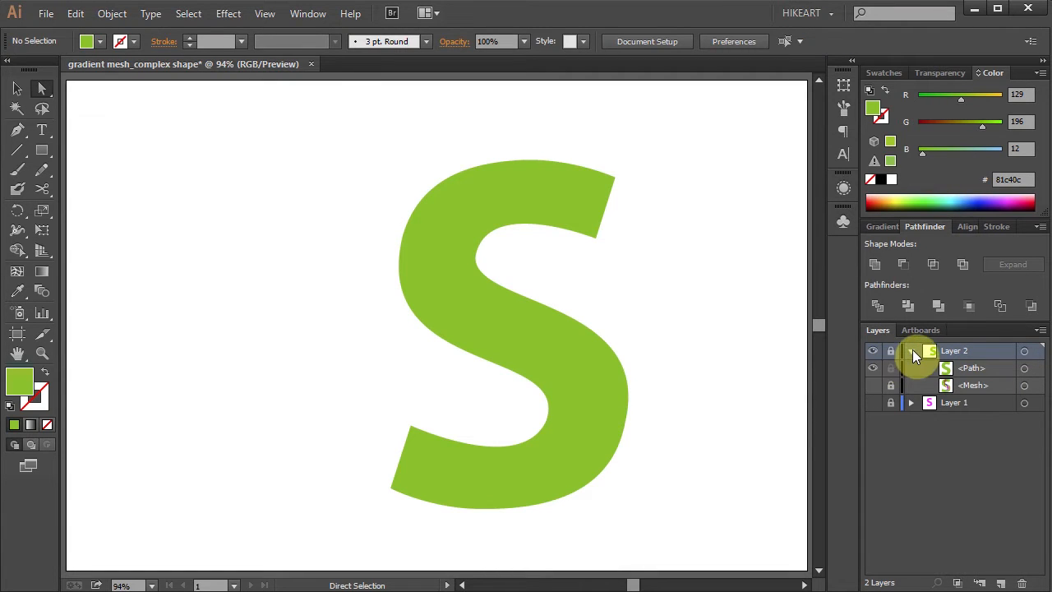
pyautogui.click(909, 351)
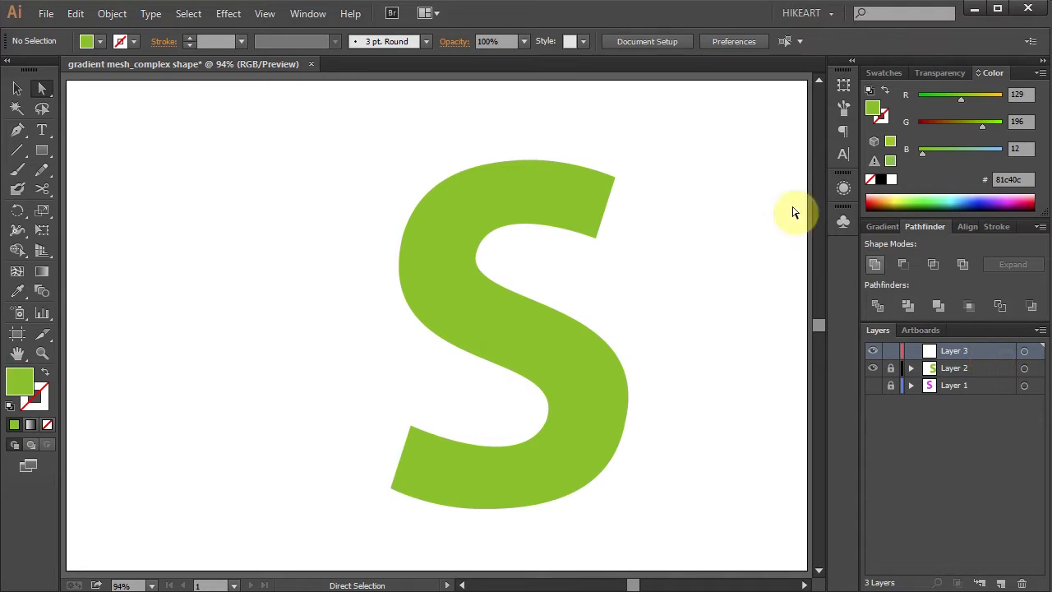
pyautogui.click(961, 187)
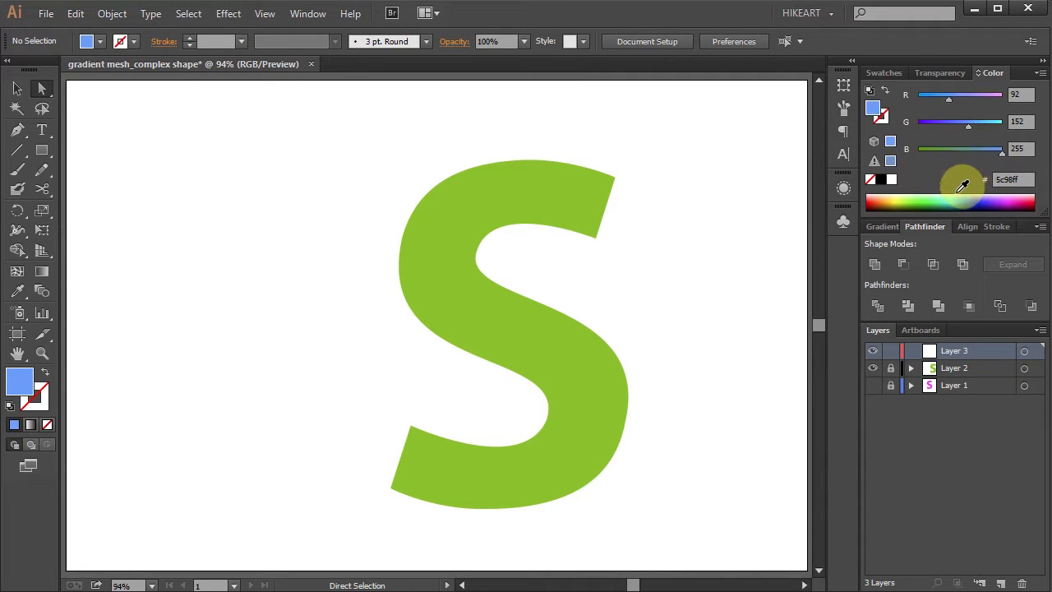
pyautogui.click(41, 148)
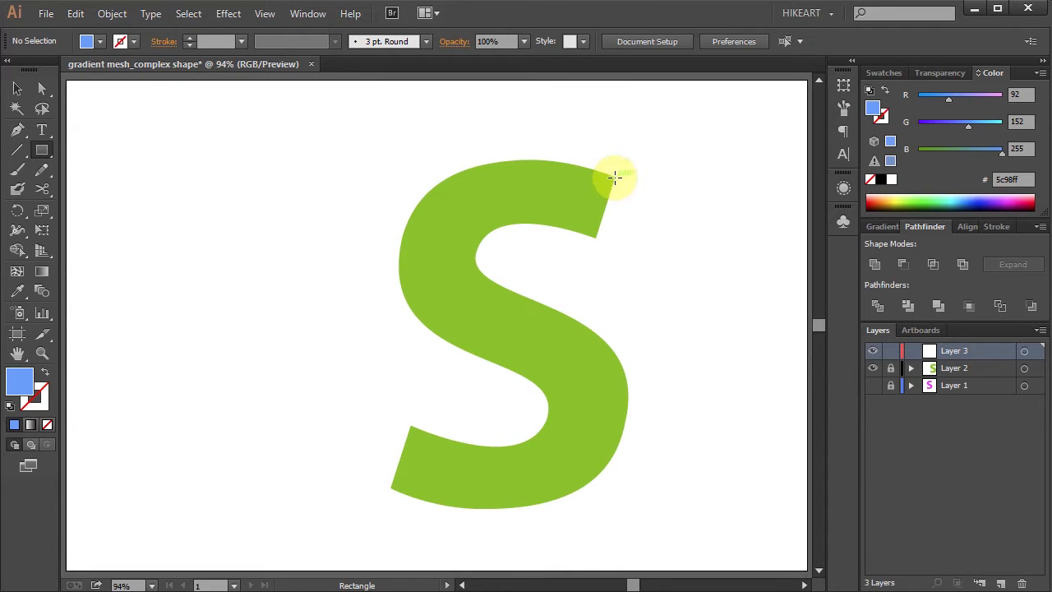
# Draw a long light-blue rectangle from the S's top-right corner stretching far to the left
pyautogui.moveTo(606, 175); pyautogui.dragTo(600, 240)
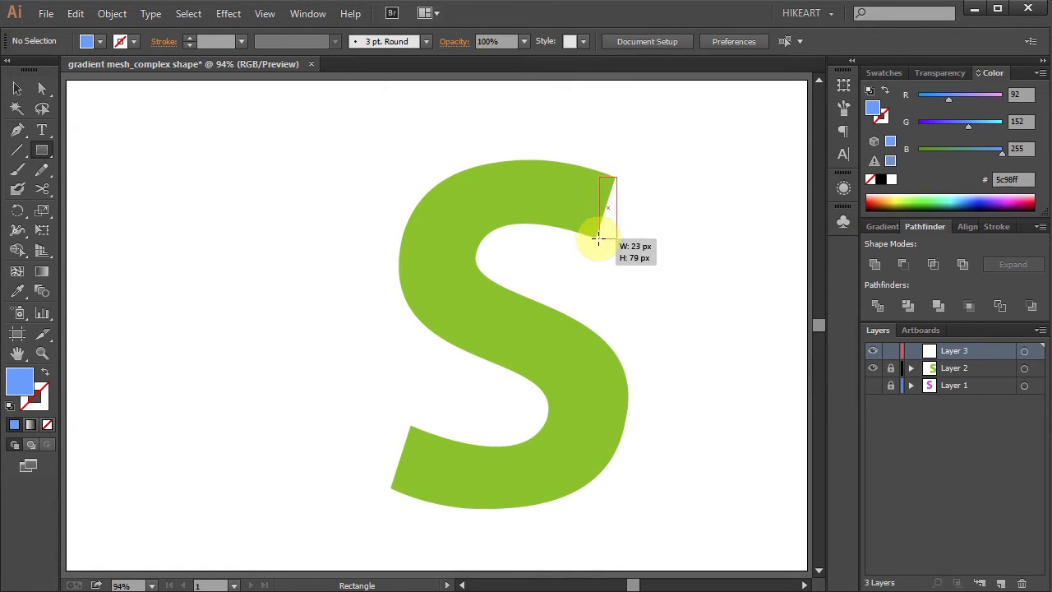
pyautogui.moveTo(608, 177); pyautogui.dragTo(107, 238)
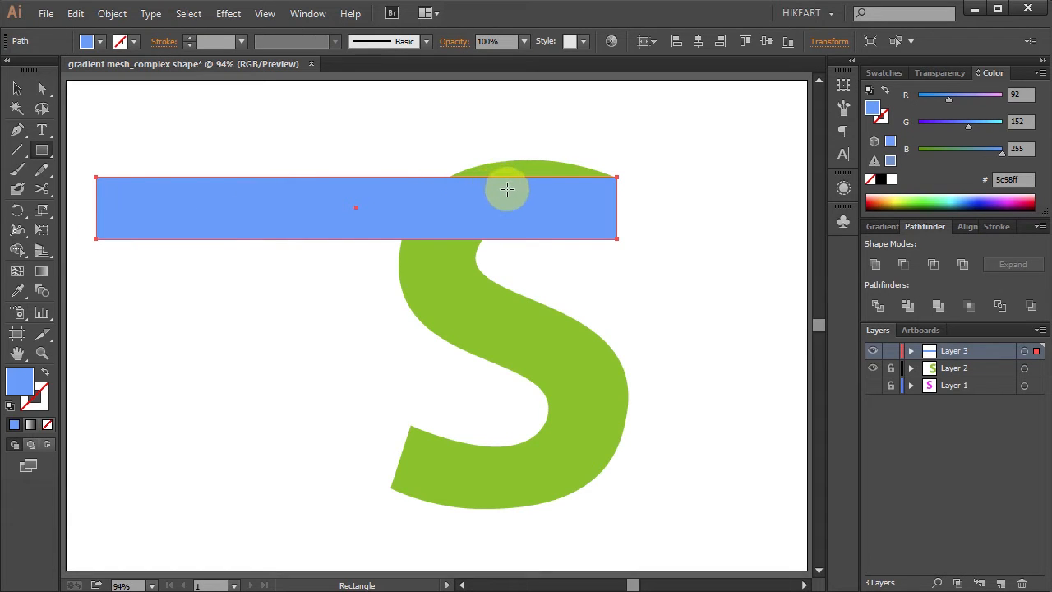
pyautogui.moveTo(417, 215)
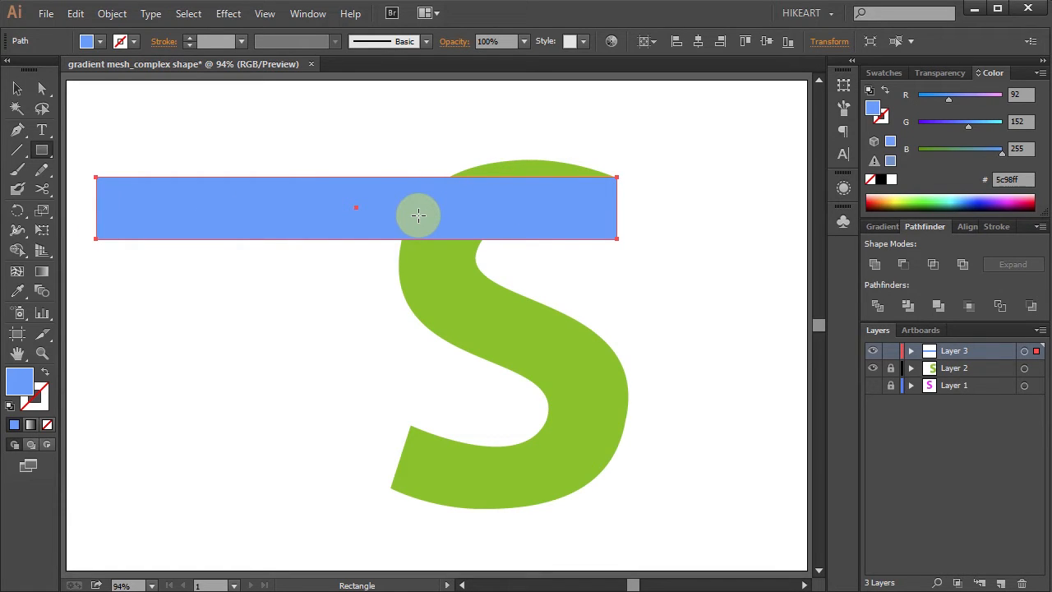
pyautogui.moveTo(237, 241)
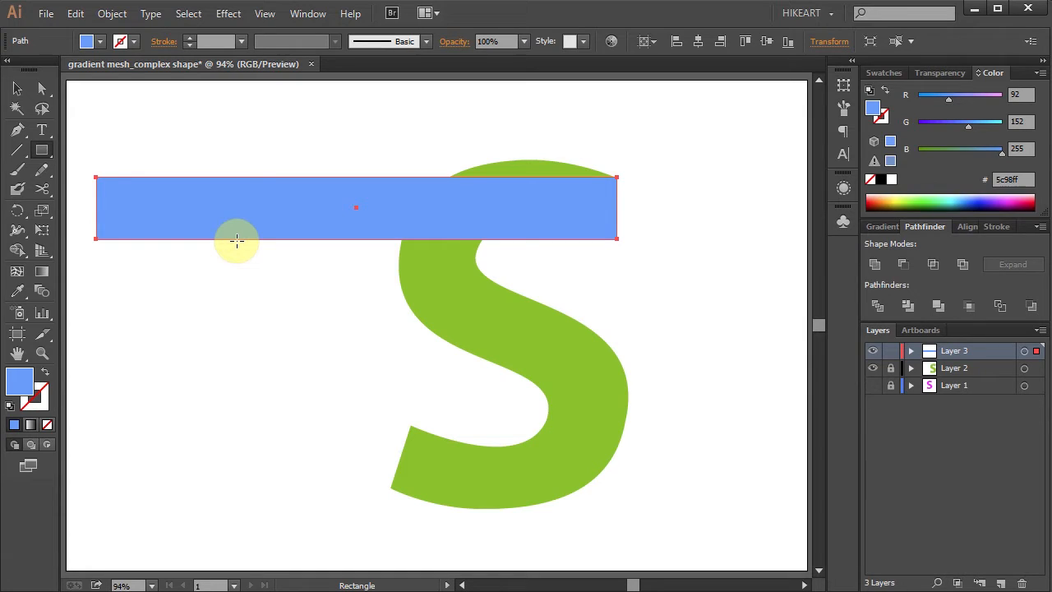
# Switch to the Mesh tool (U) to add vertical mesh lines to the blue bar
pyautogui.press('u')
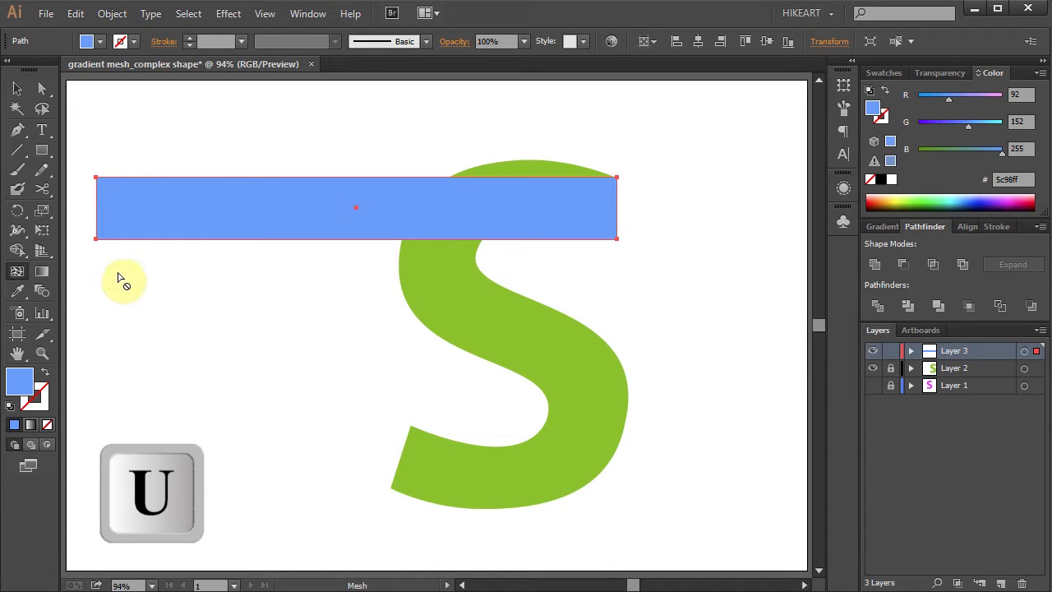
pyautogui.moveTo(370, 265)
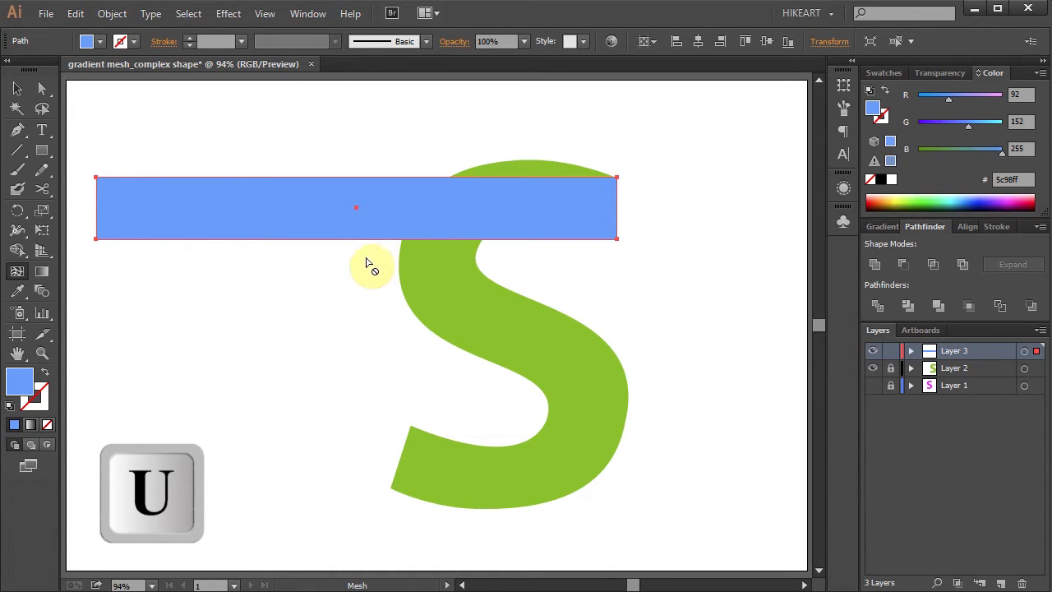
pyautogui.moveTo(495, 183)
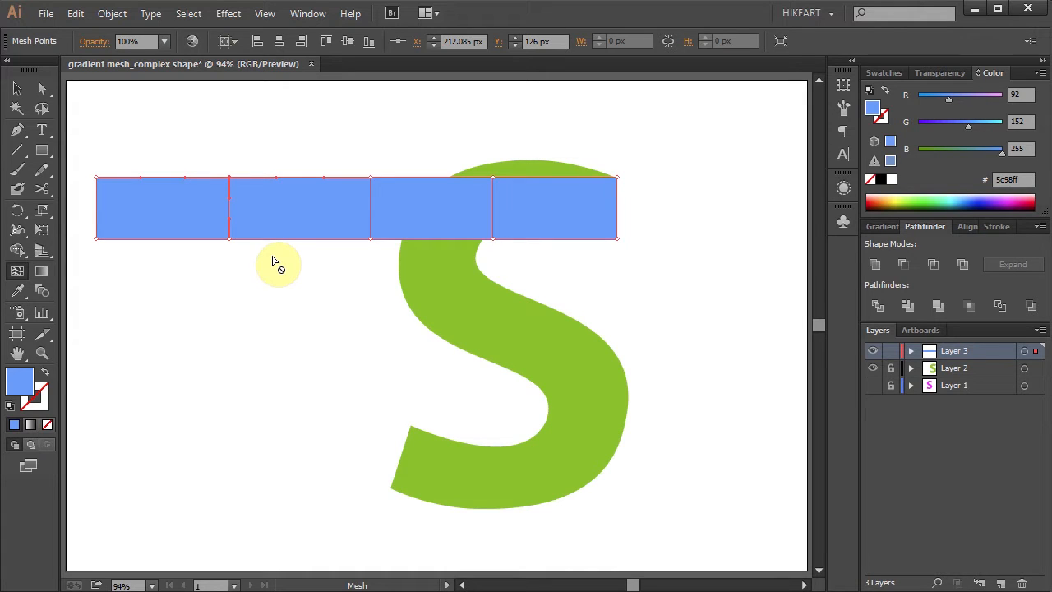
pyautogui.moveTo(42, 110)
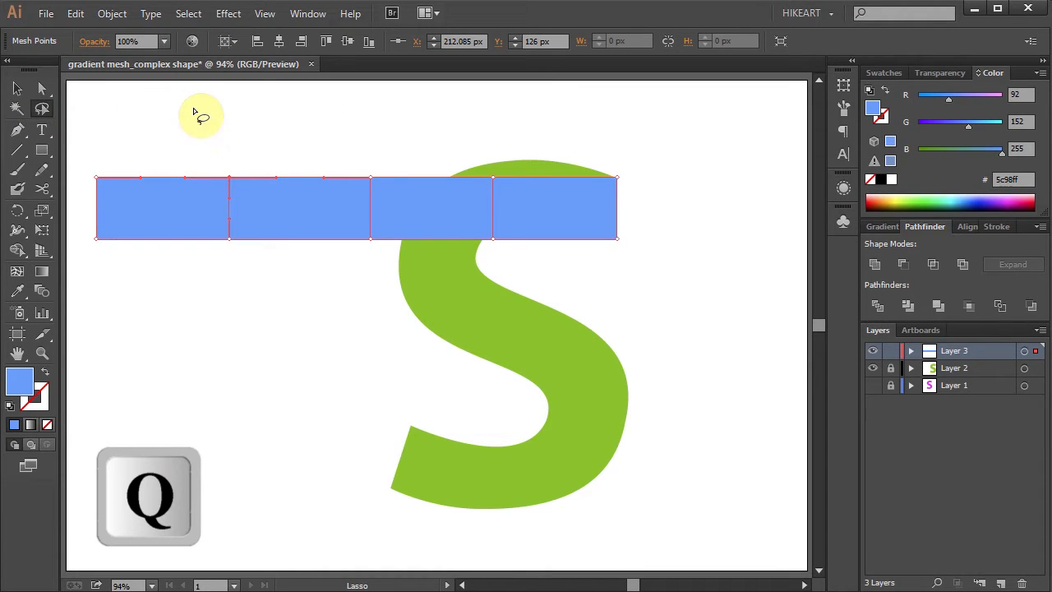
pyautogui.moveTo(513, 164)
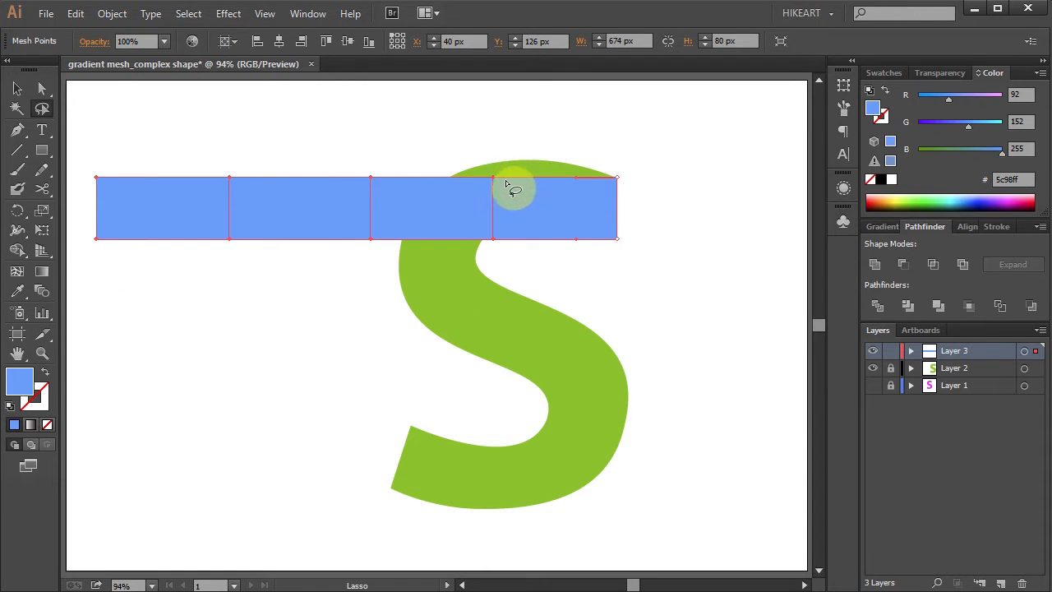
# With Direct Selection, drag the selected mesh points left and down so the bar bends over the S
pyautogui.press('a')
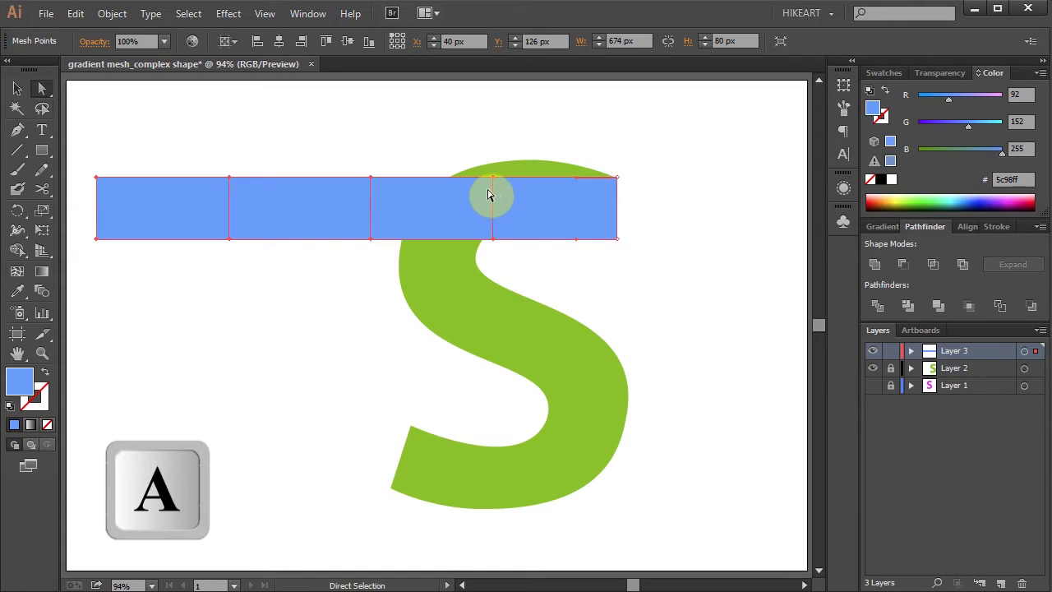
pyautogui.moveTo(493, 193); pyautogui.dragTo(449, 193)
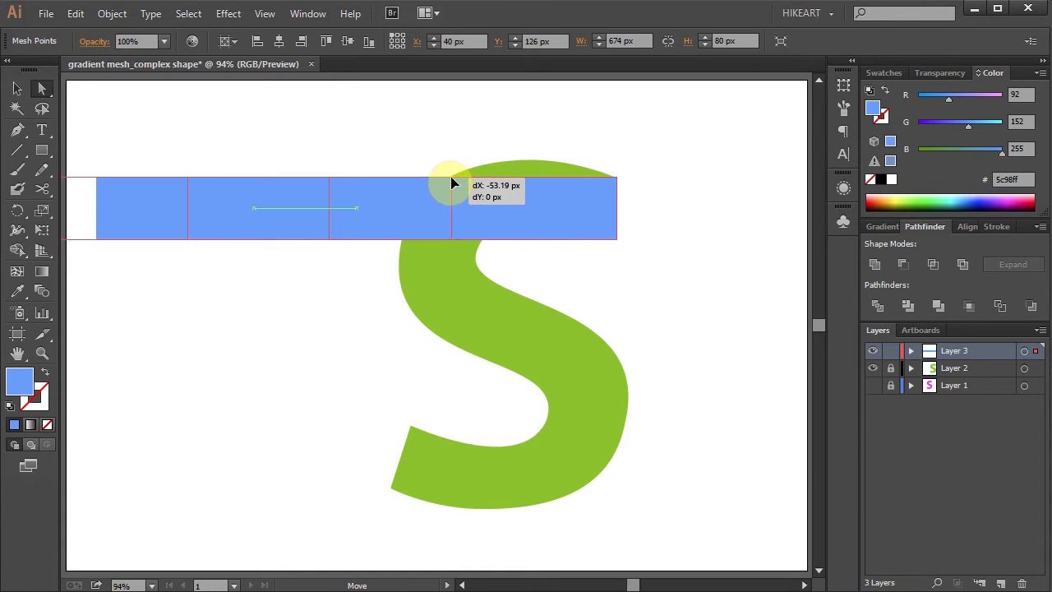
pyautogui.moveTo(450, 183); pyautogui.dragTo(426, 200)
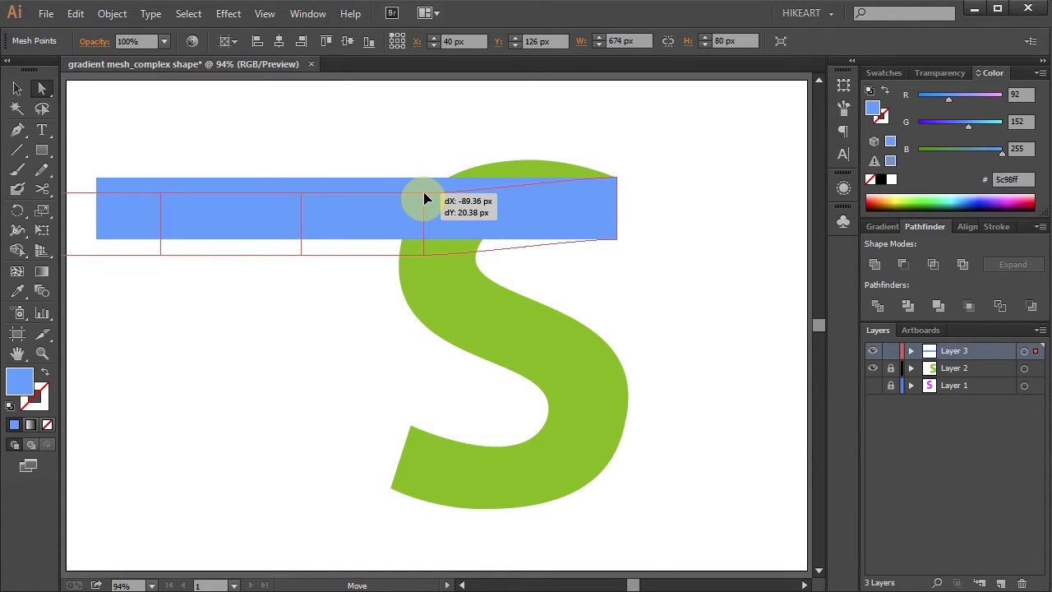
pyautogui.moveTo(426, 199); pyautogui.dragTo(429, 263)
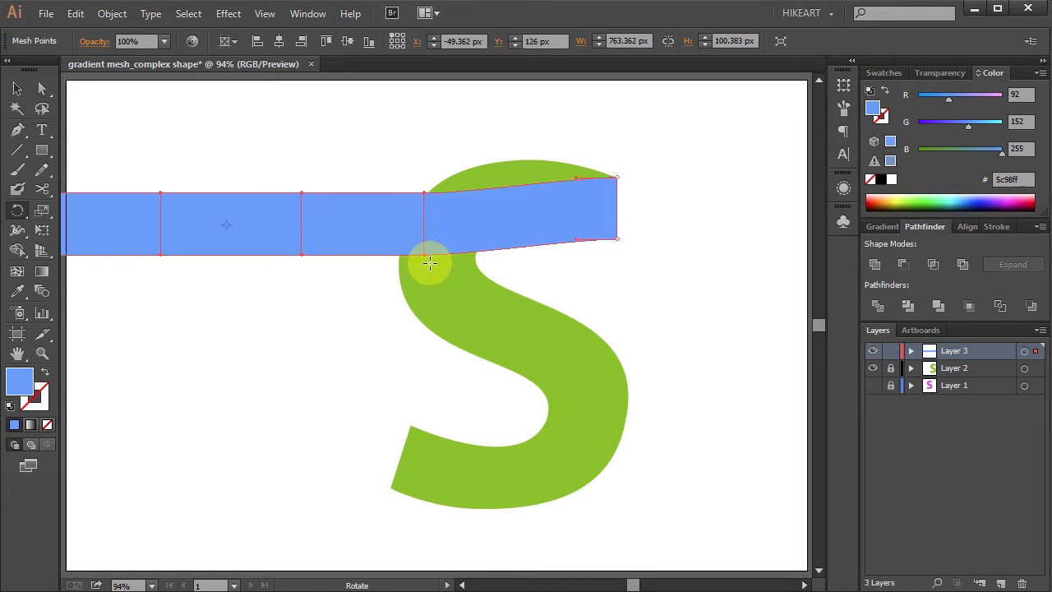
# Rotate the selected left part 90 degrees around the bend anchor so it hangs down the S's left side
pyautogui.press('r')
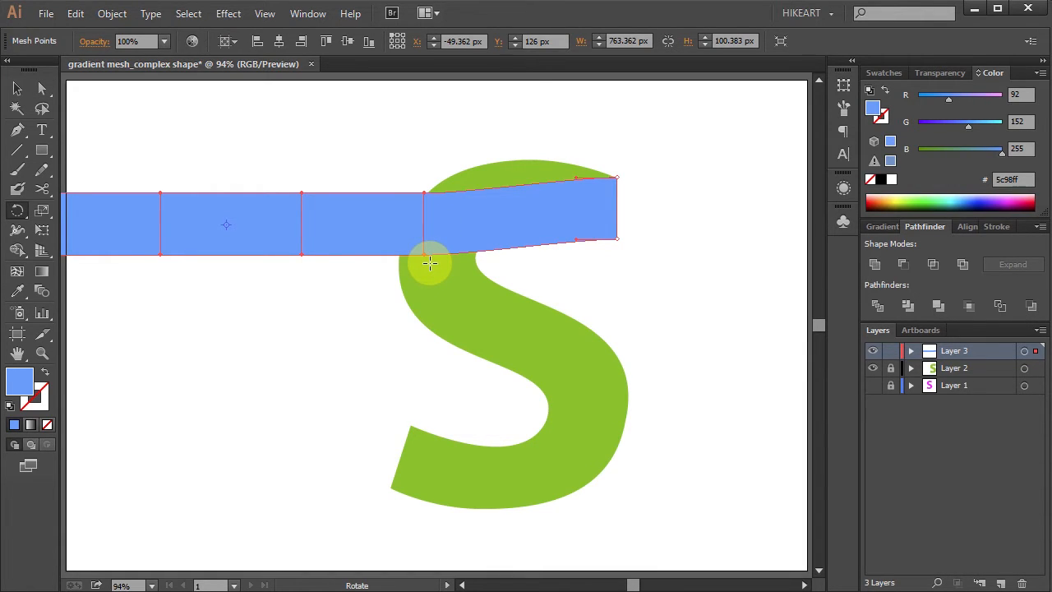
pyautogui.press('alt')
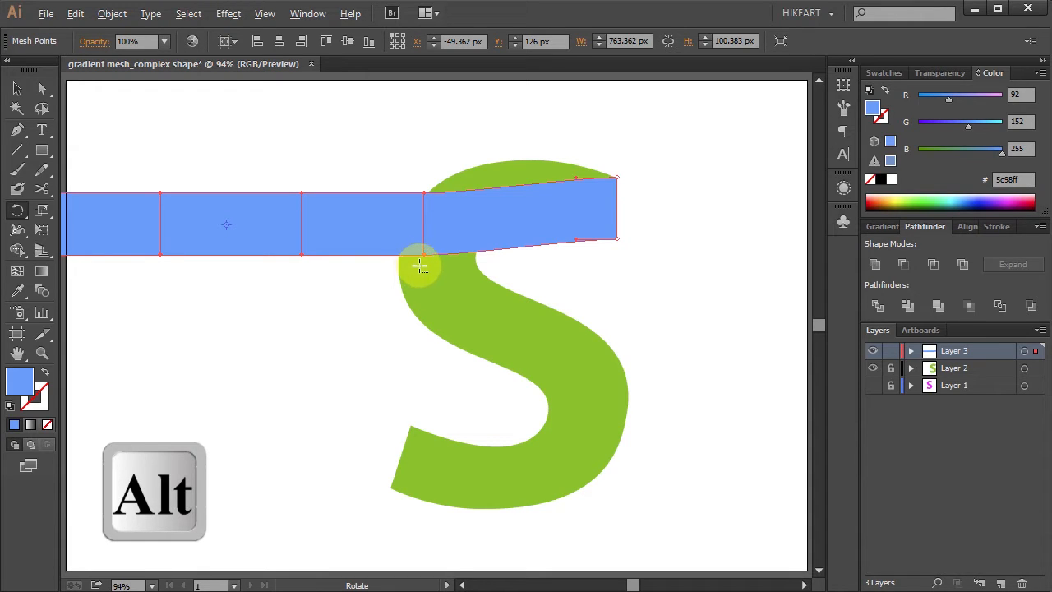
pyautogui.moveTo(423, 253)
pyautogui.write('90')
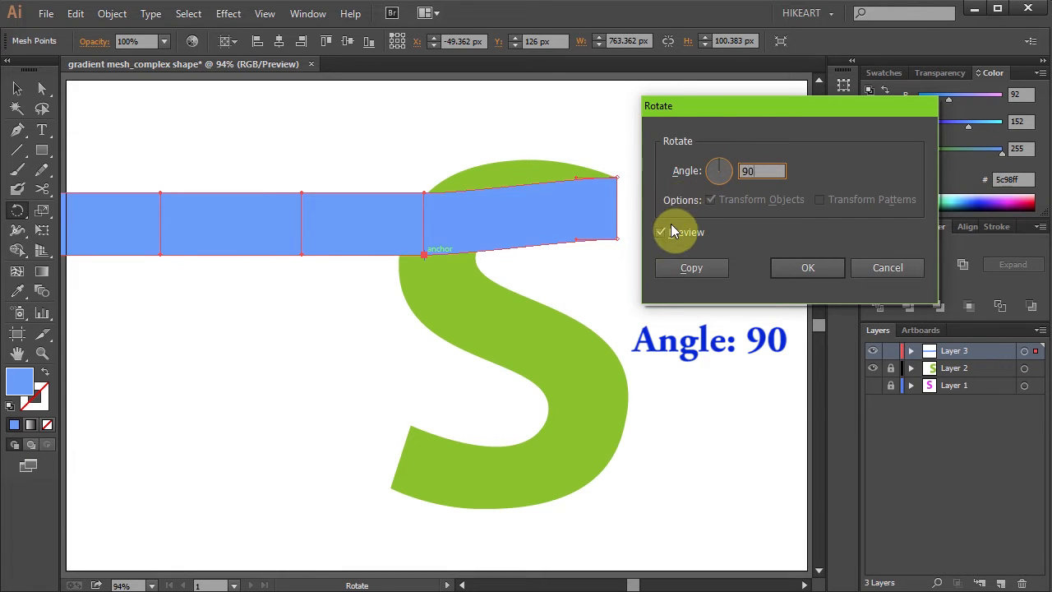
pyautogui.click(807, 267)
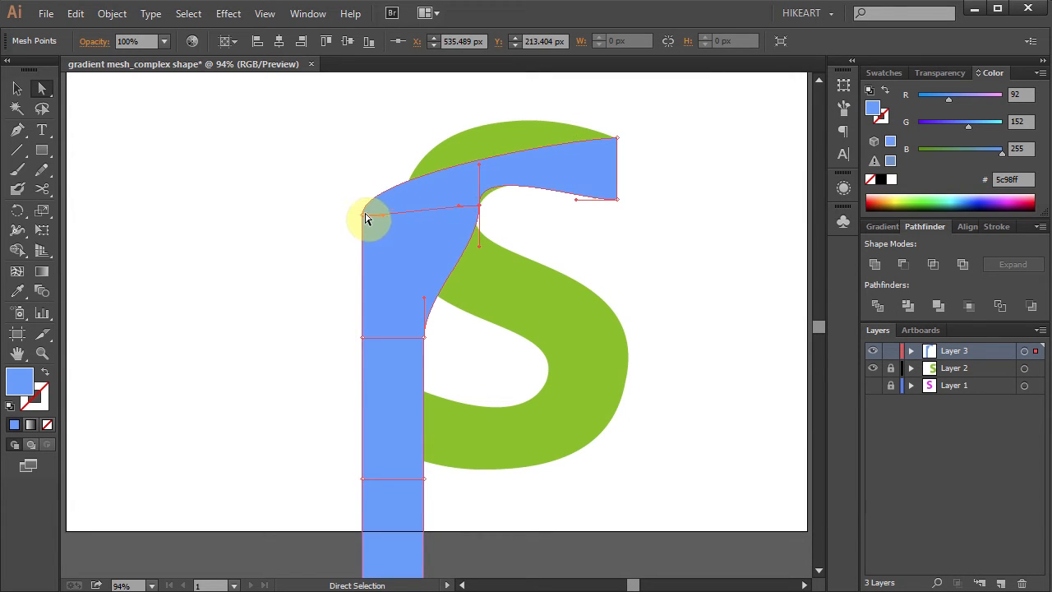
# Drag the blue mesh's anchors onto the green S's edges so it bends into an S shape
pyautogui.scroll(-3)
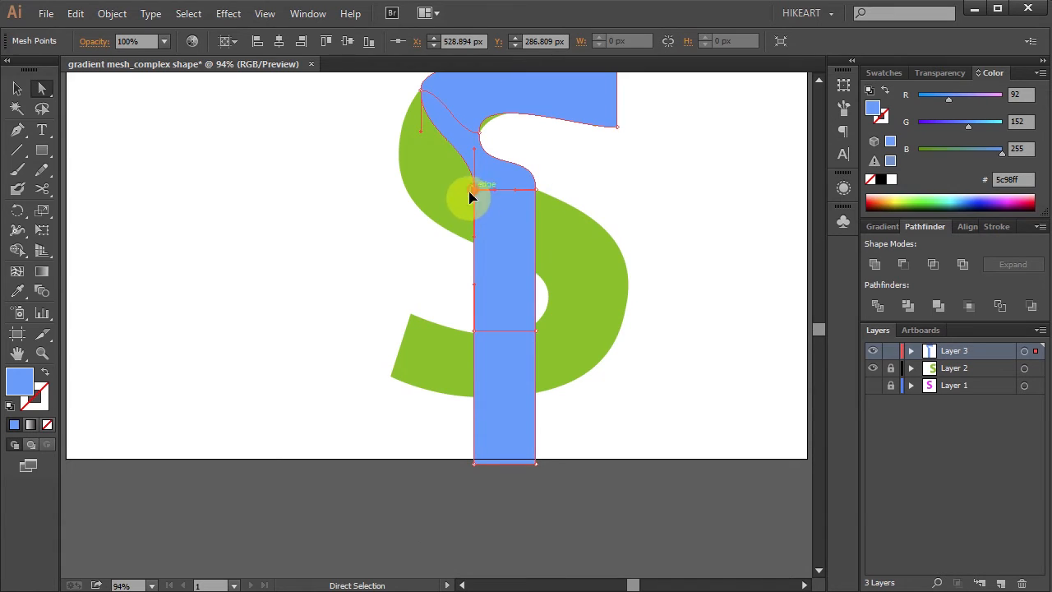
pyautogui.moveTo(472, 198); pyautogui.dragTo(625, 254)
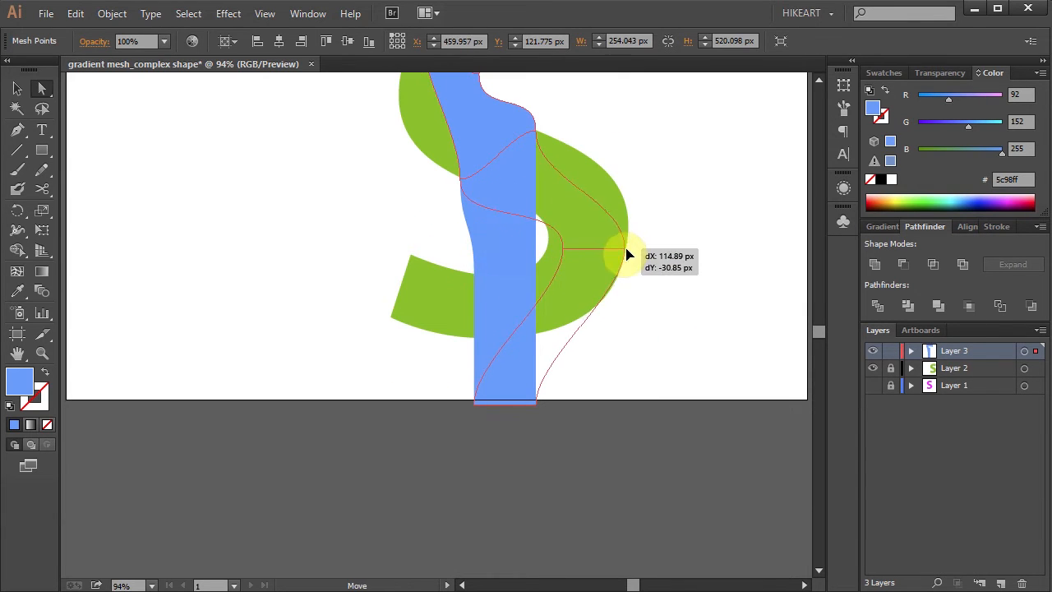
pyautogui.moveTo(620, 251); pyautogui.dragTo(393, 326)
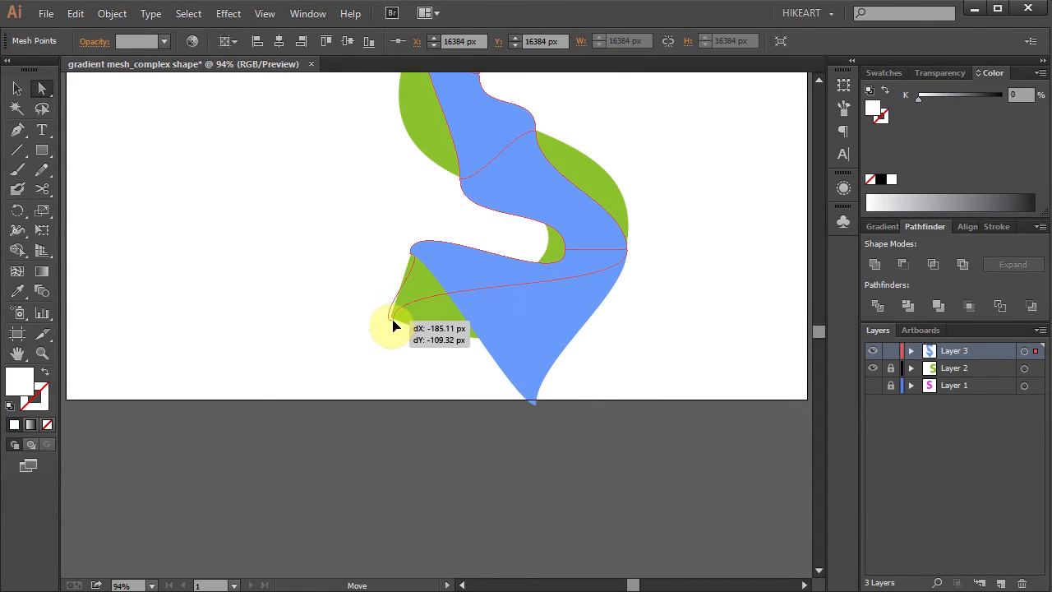
pyautogui.press('z')
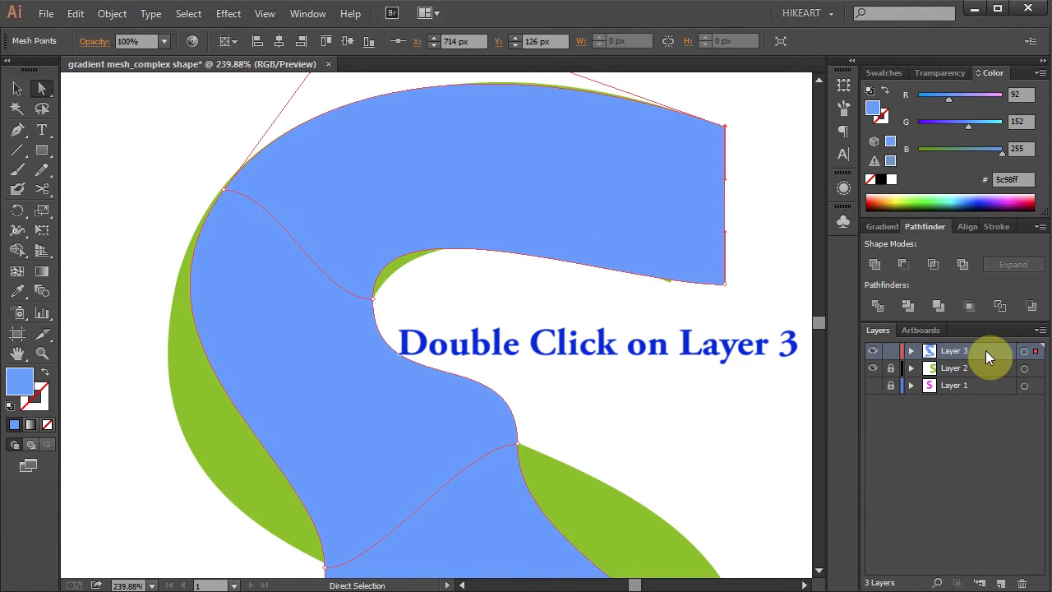
# Toggle Layer 3's Preview in Layer Options, then show the mesh layer in Outline mode (Ctrl+Y)
pyautogui.doubleClick(954, 350)
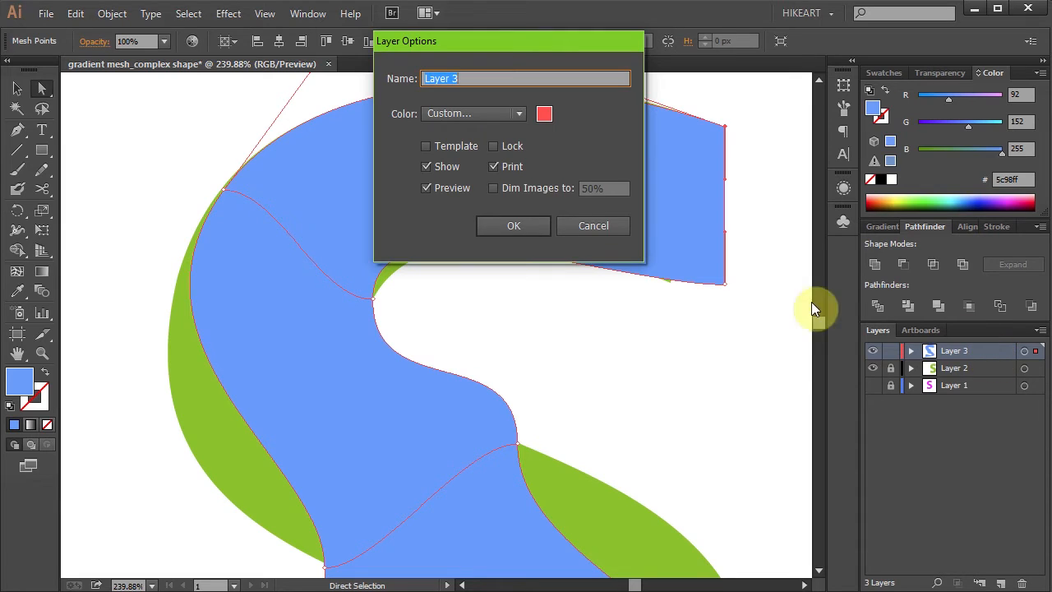
pyautogui.click(426, 187)
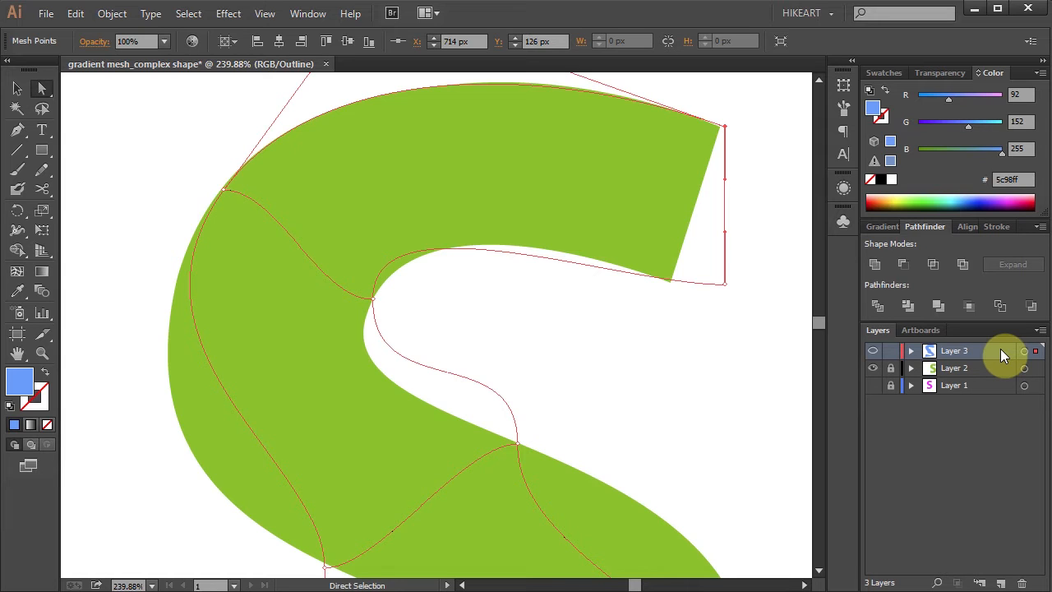
pyautogui.doubleClick(954, 350)
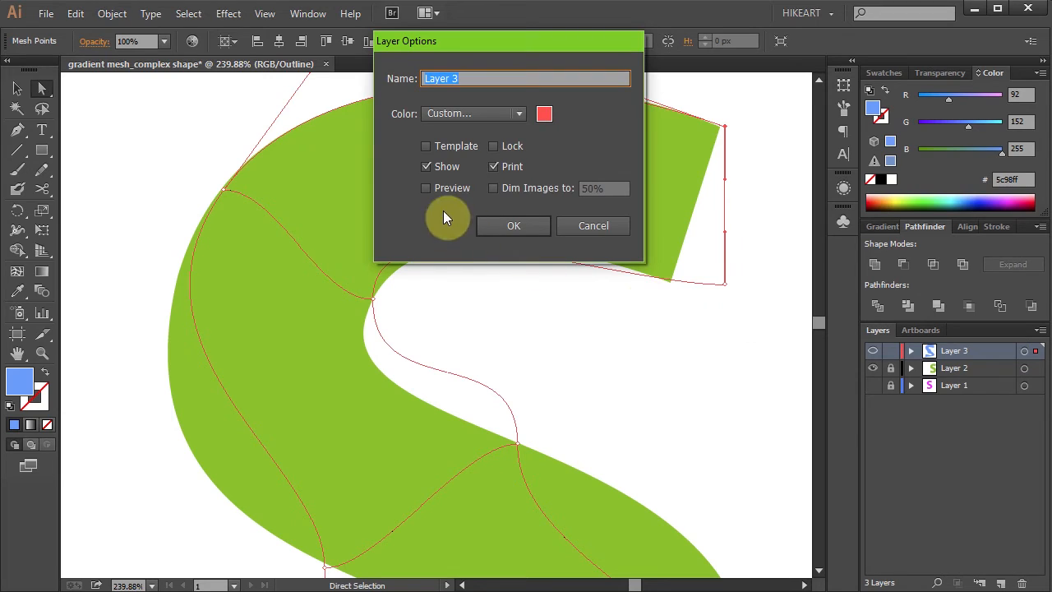
pyautogui.click(425, 188)
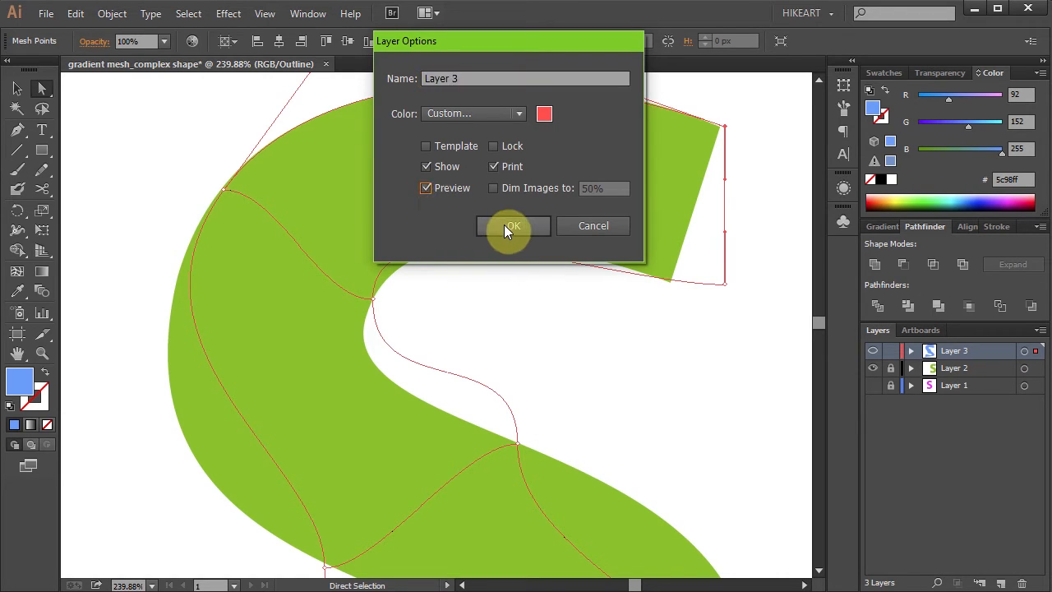
pyautogui.click(511, 225)
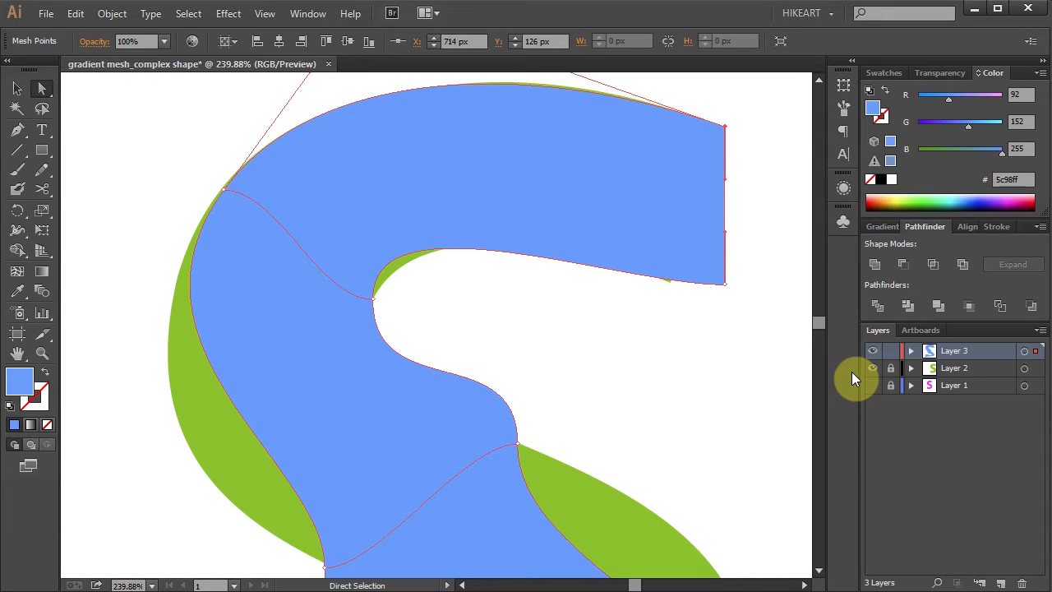
pyautogui.press('ctrl')
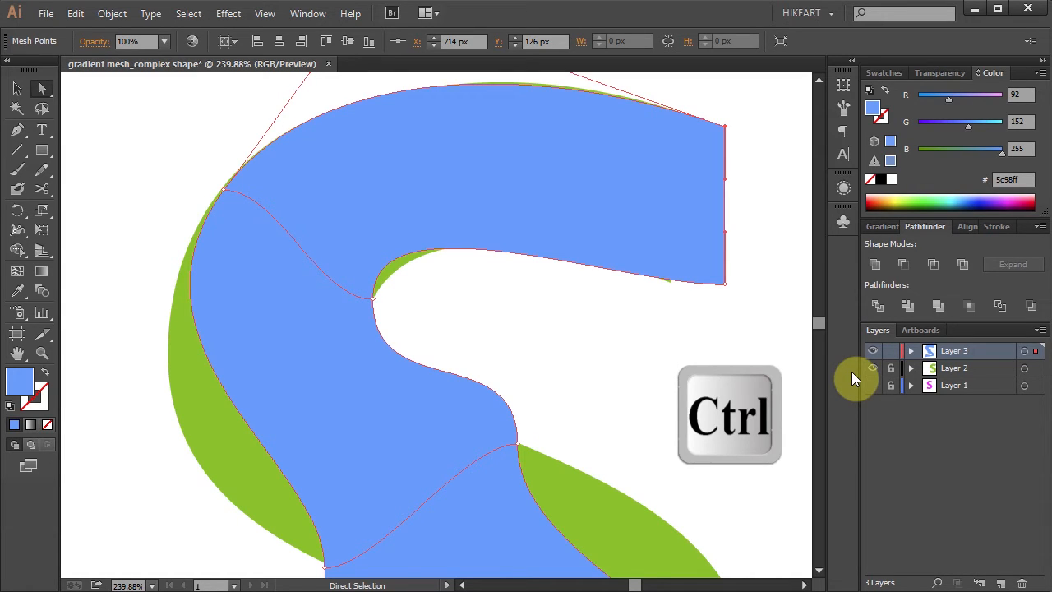
pyautogui.press('ctrl+y')
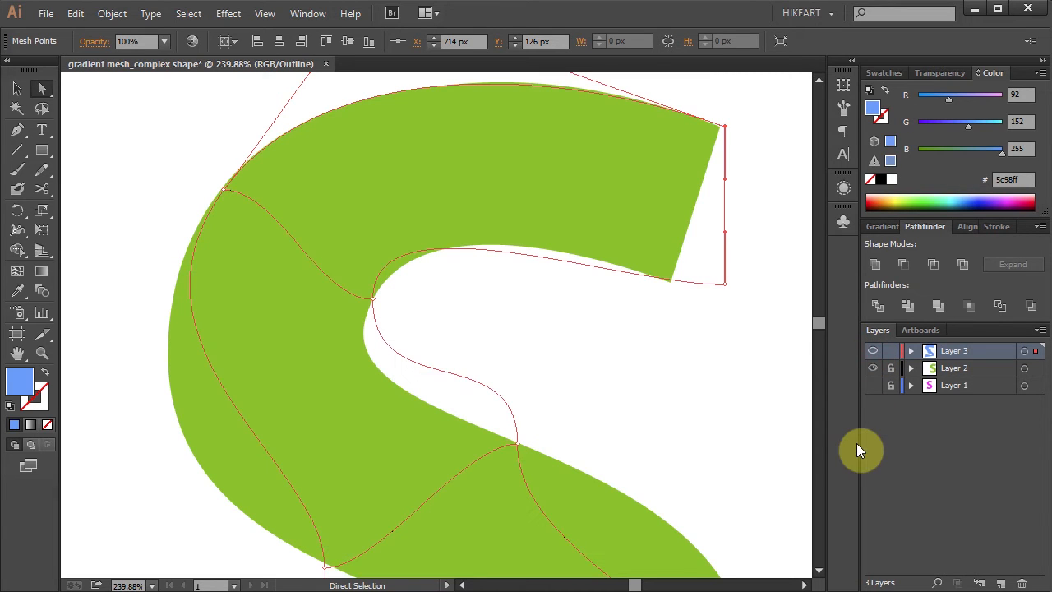
pyautogui.moveTo(731, 403)
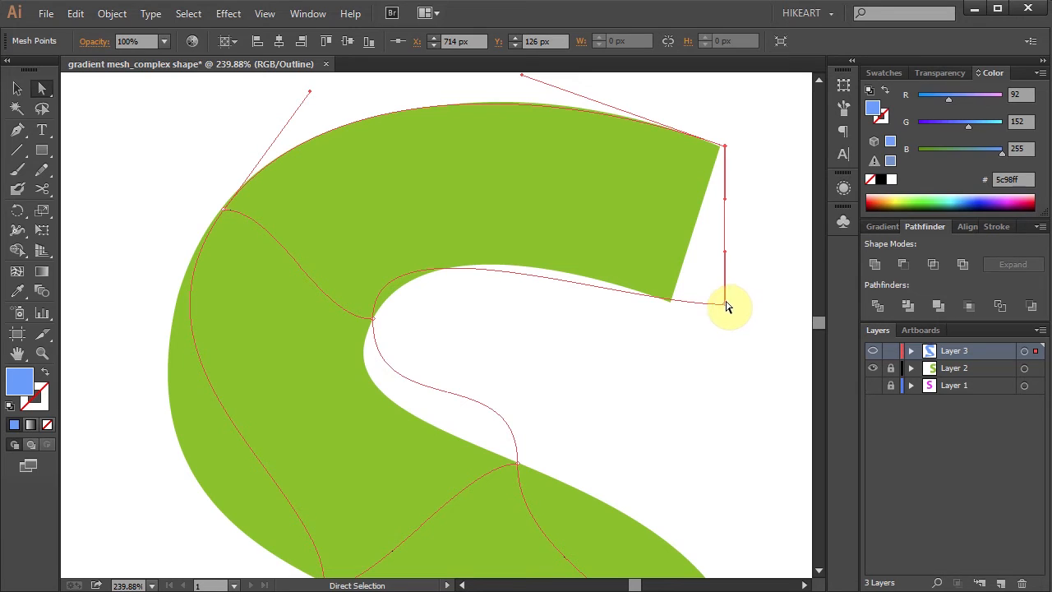
# Move the mesh's inner top-right corner onto the green S's corner and bend its inner curve to match
pyautogui.click(723, 306)
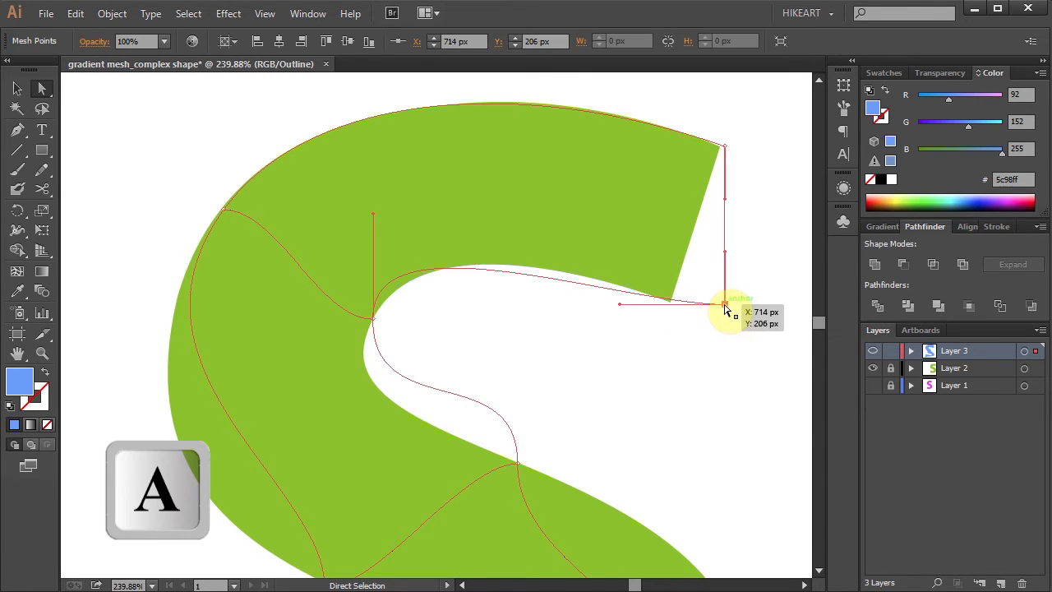
pyautogui.moveTo(723, 306); pyautogui.dragTo(669, 302)
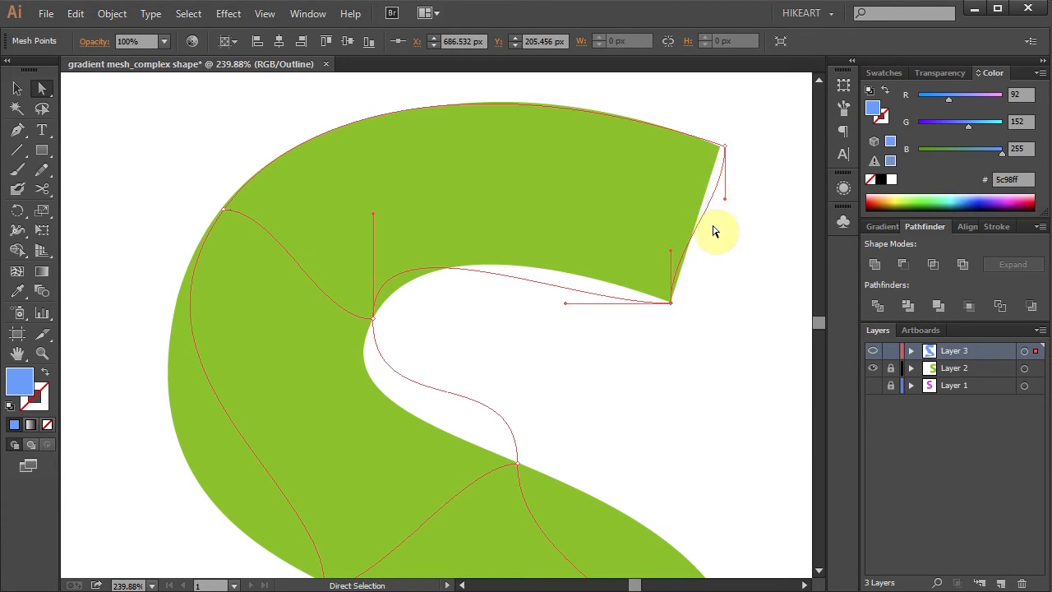
pyautogui.moveTo(713, 230); pyautogui.dragTo(669, 259)
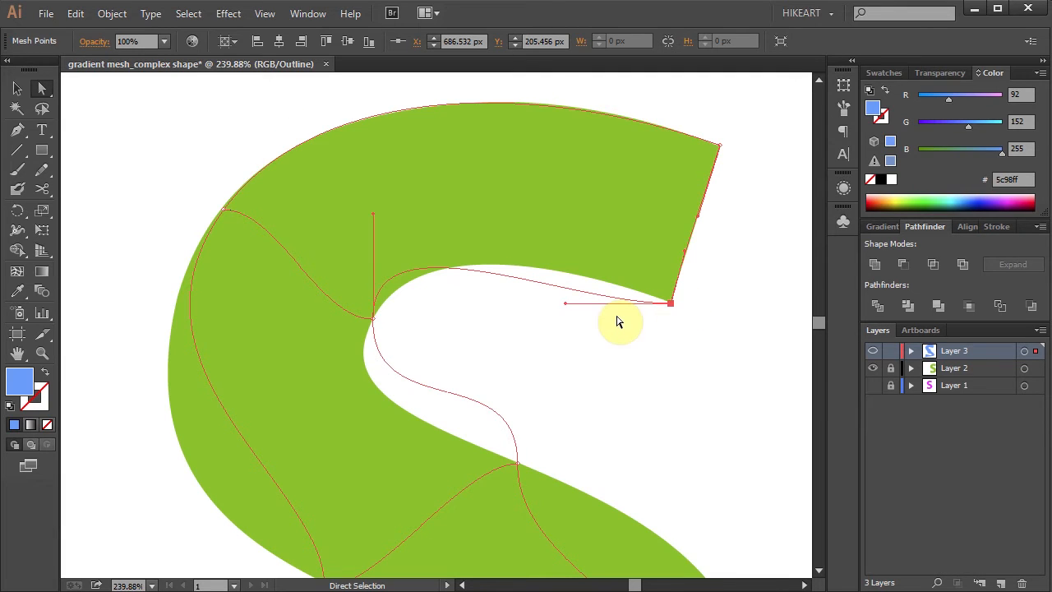
pyautogui.moveTo(619, 322); pyautogui.dragTo(579, 291)
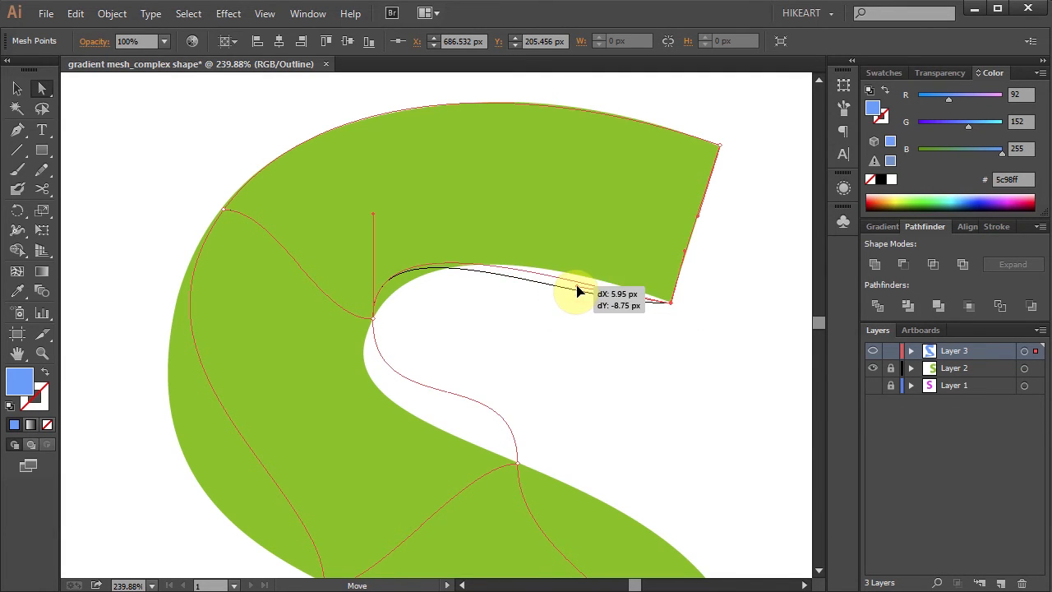
# Refine the inner, lower-inner and bottom-outer curves so the outline follows the green S
pyautogui.moveTo(579, 291); pyautogui.dragTo(320, 414)
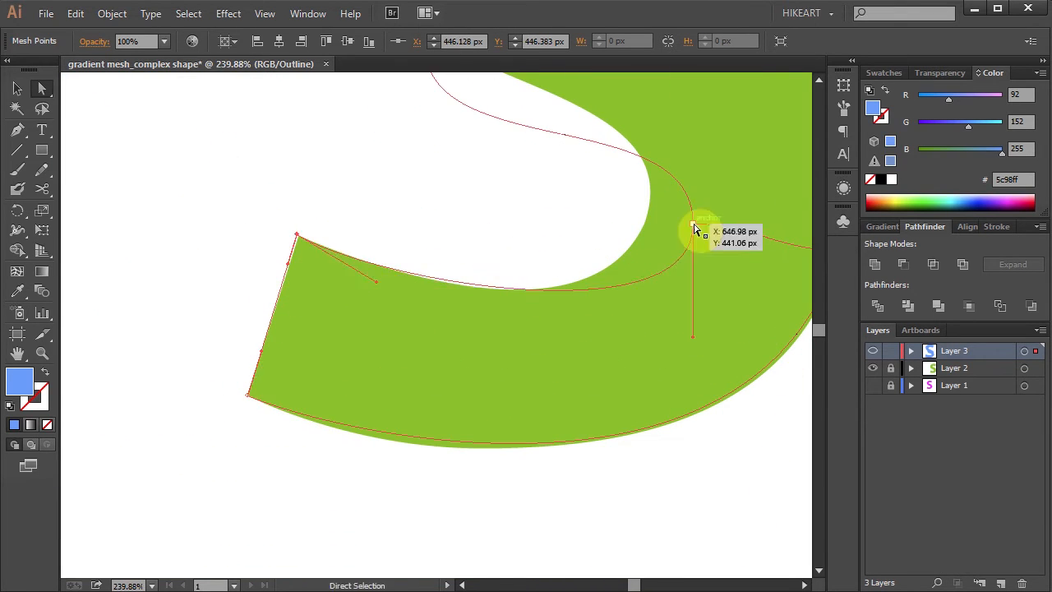
pyautogui.moveTo(694, 228); pyautogui.dragTo(361, 173)
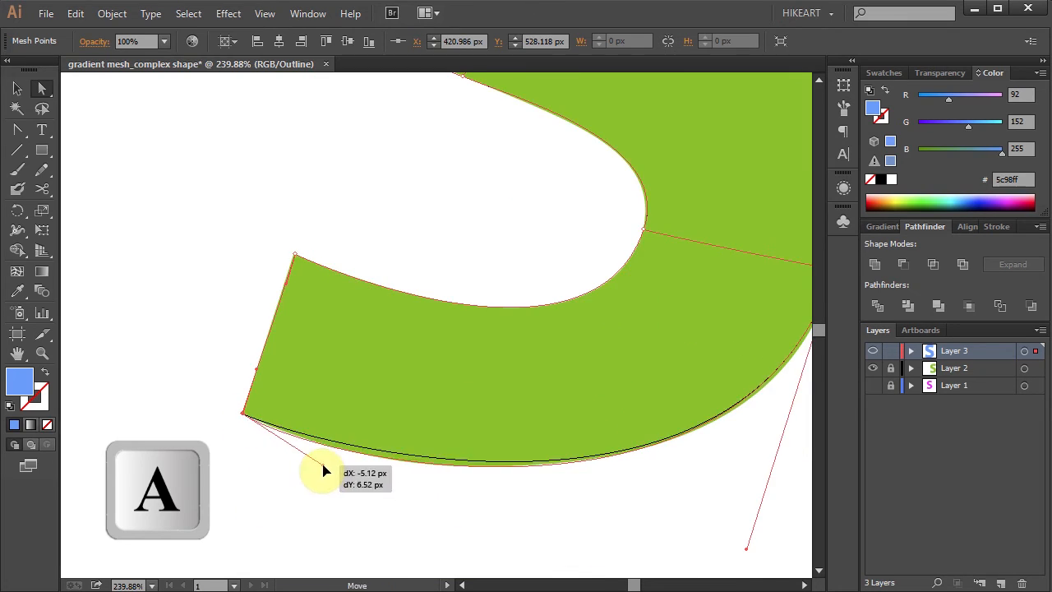
pyautogui.moveTo(321, 470); pyautogui.dragTo(368, 340)
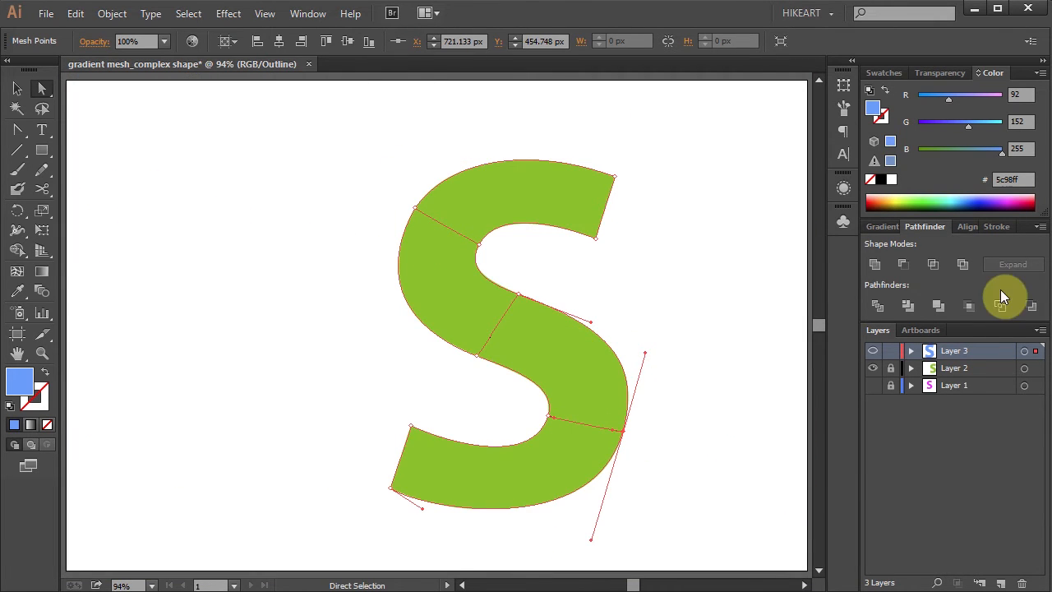
# Deselect, then add two lengthwise mesh lines along the blue S with the Mesh tool
pyautogui.click(547, 327)
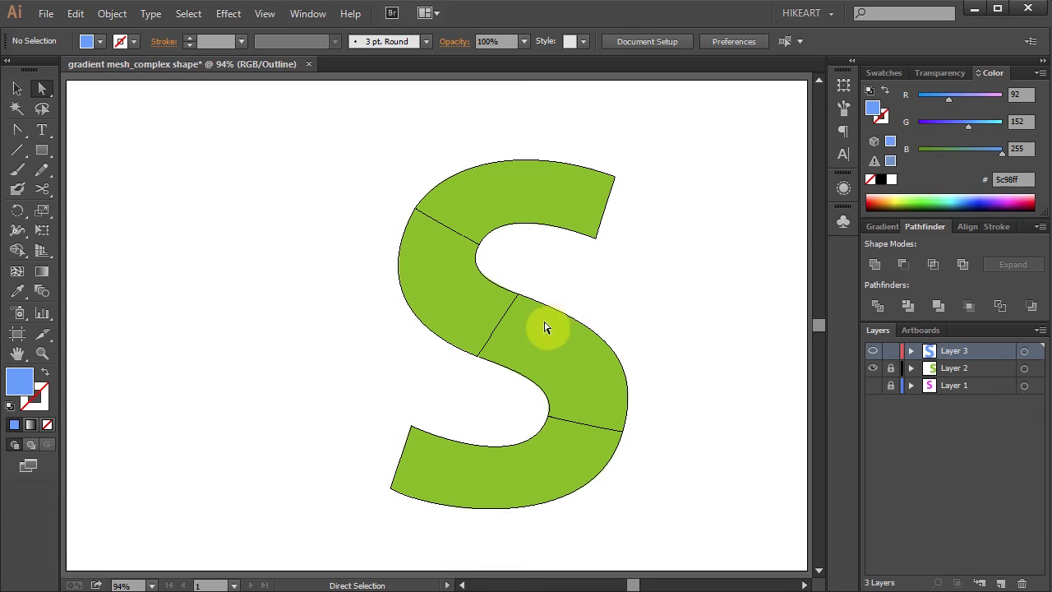
pyautogui.moveTo(501, 317)
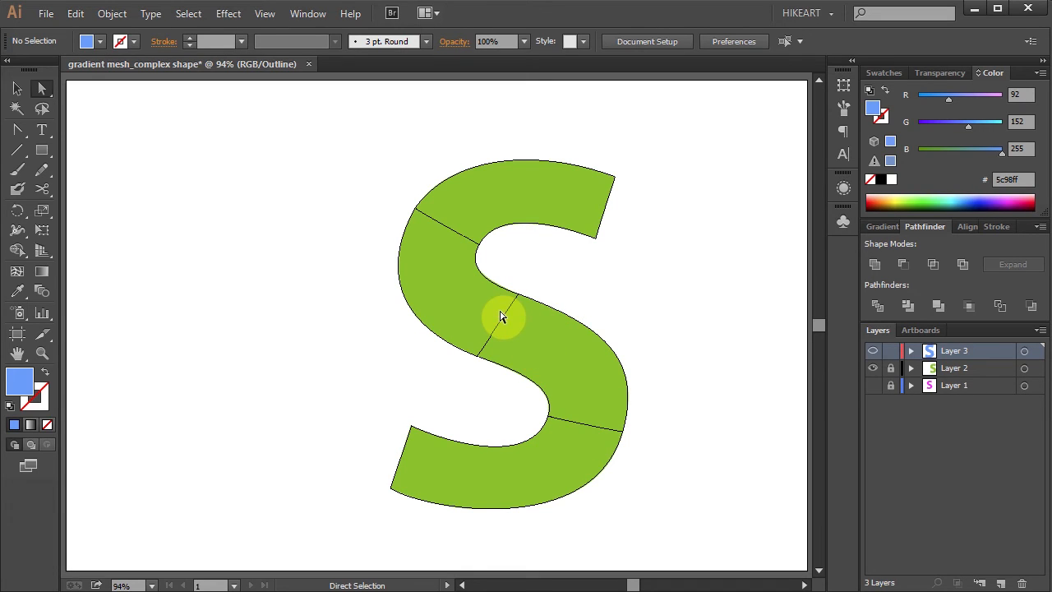
pyautogui.moveTo(563, 308)
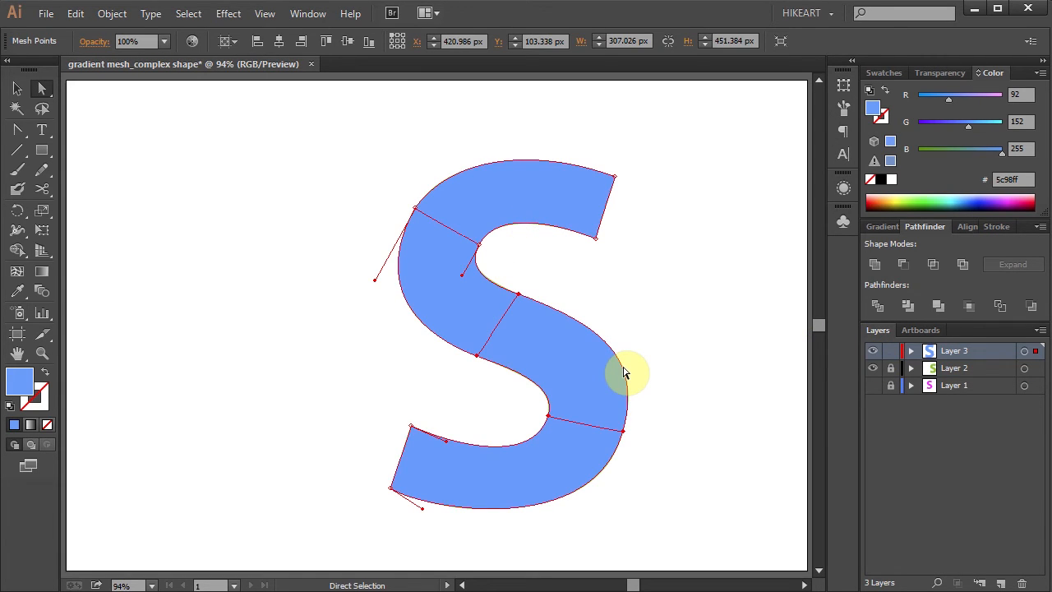
pyautogui.press('u')
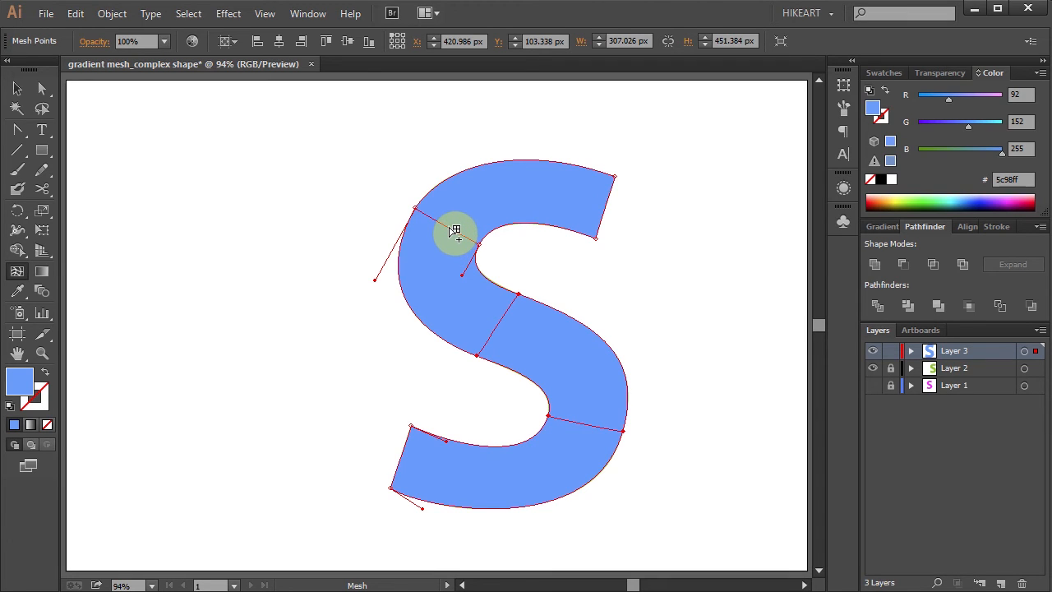
pyautogui.click(456, 229)
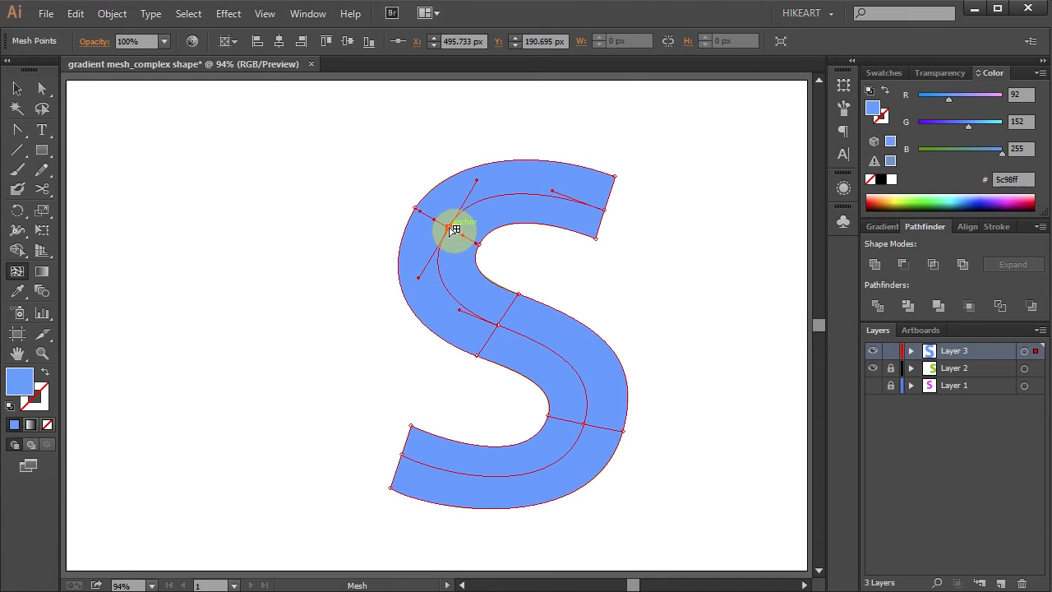
pyautogui.moveTo(633, 208)
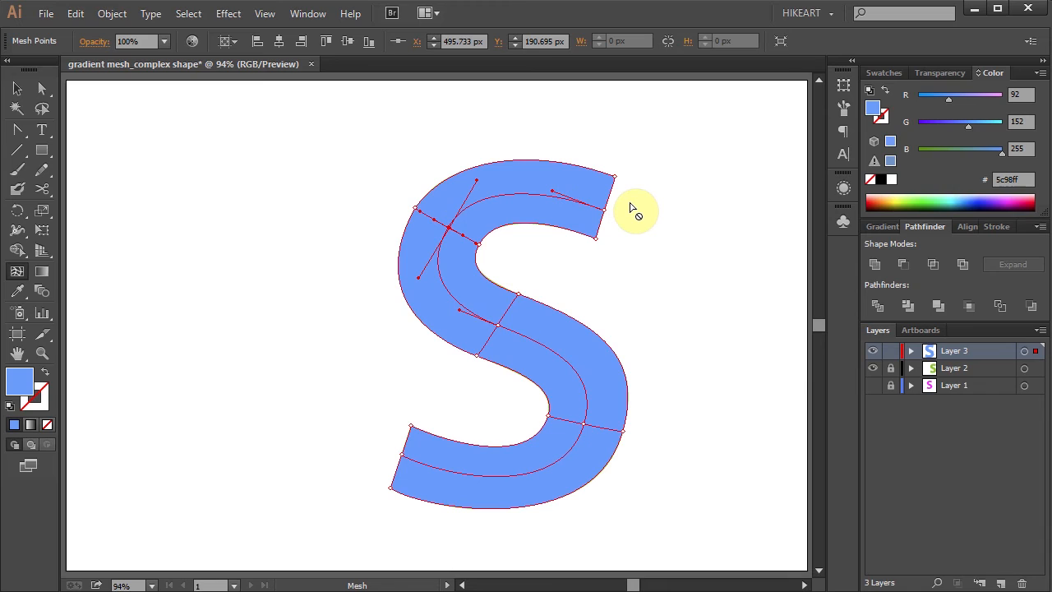
pyautogui.moveTo(542, 344)
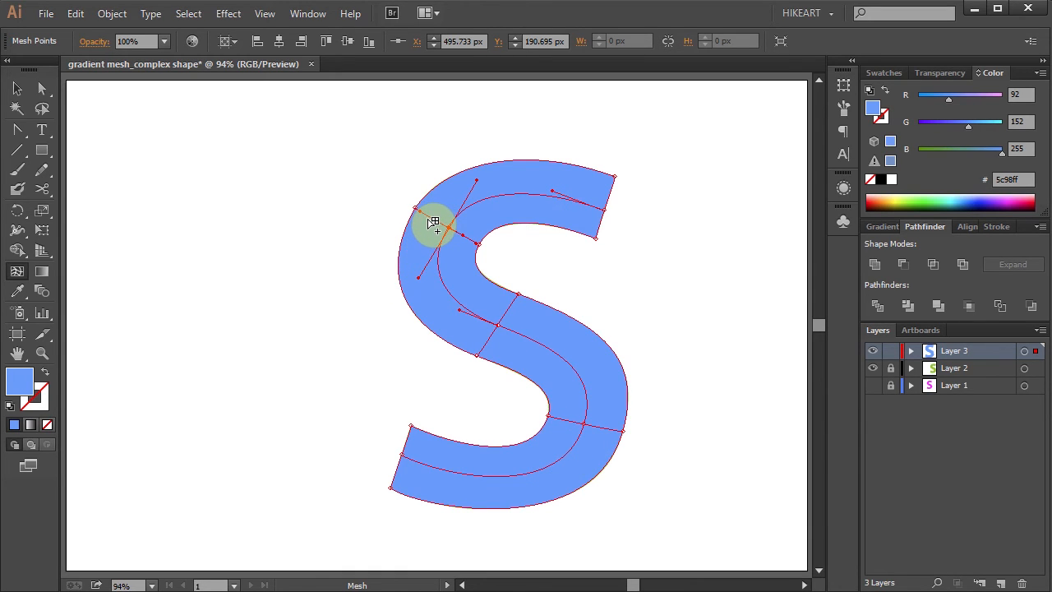
pyautogui.moveTo(434, 222); pyautogui.dragTo(468, 241)
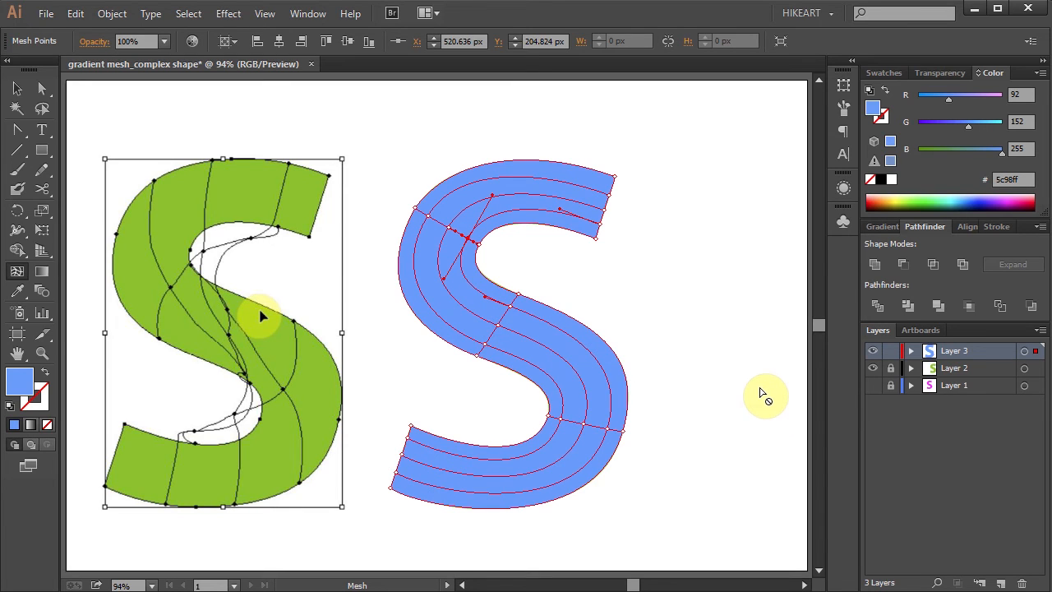
pyautogui.moveTo(723, 365)
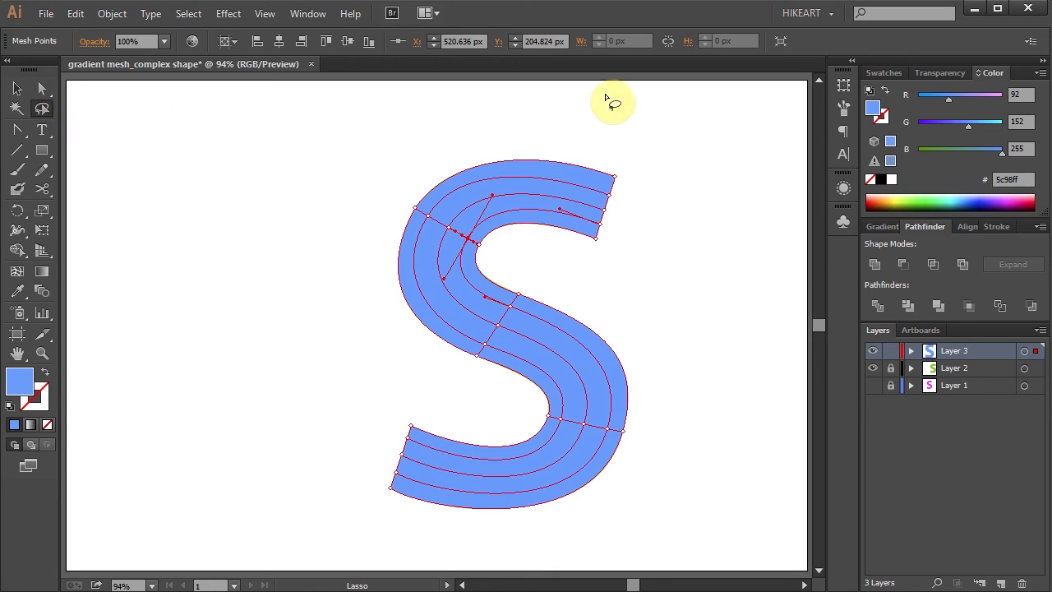
pyautogui.moveTo(631, 199)
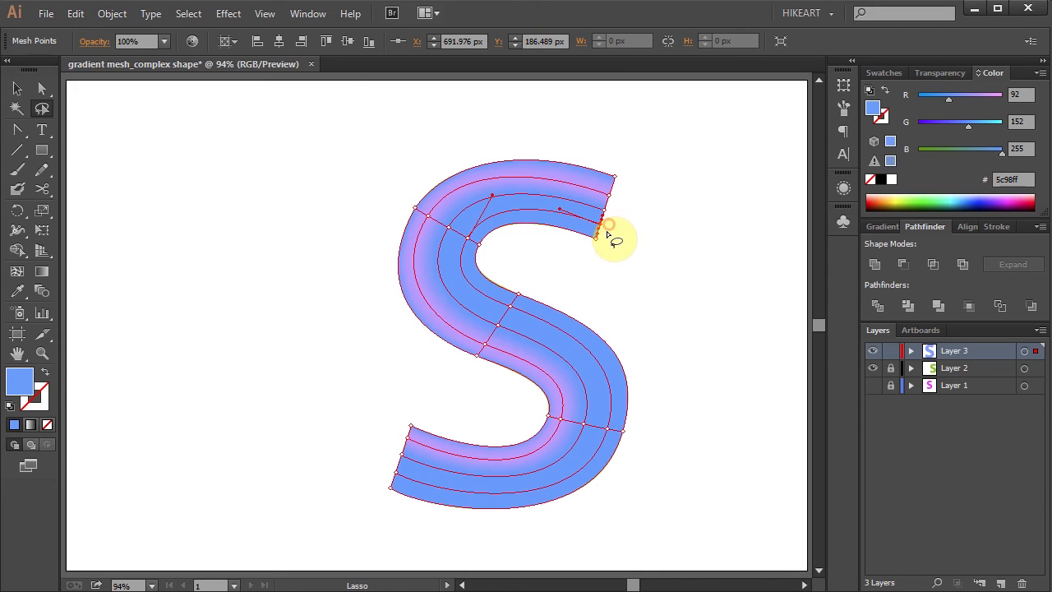
# Select the mesh points along the S's top and outer edges and tint them light purple
pyautogui.moveTo(608, 235); pyautogui.dragTo(493, 222)
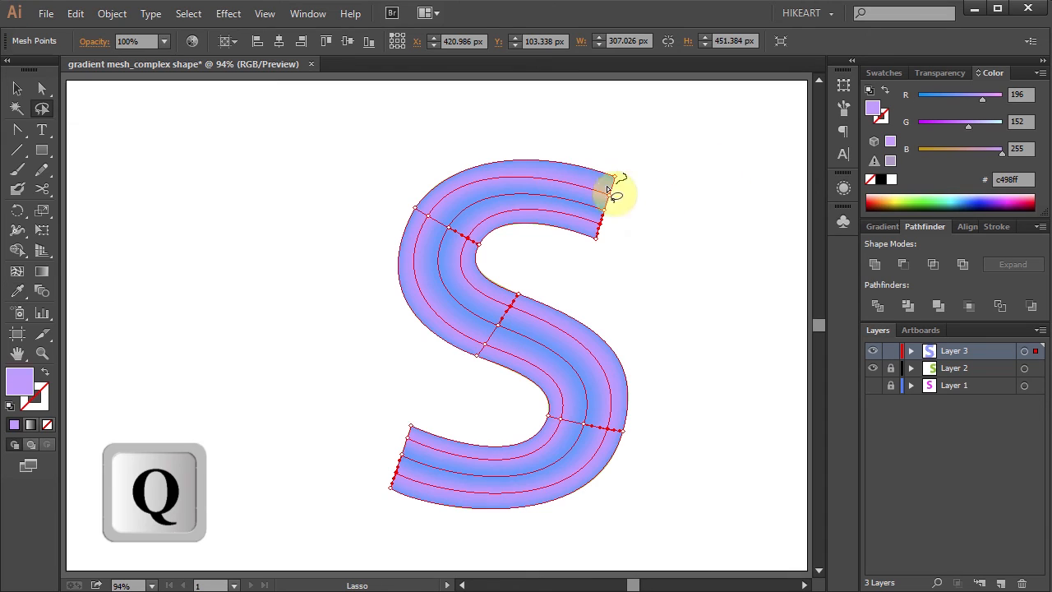
pyautogui.moveTo(612, 193); pyautogui.dragTo(694, 452)
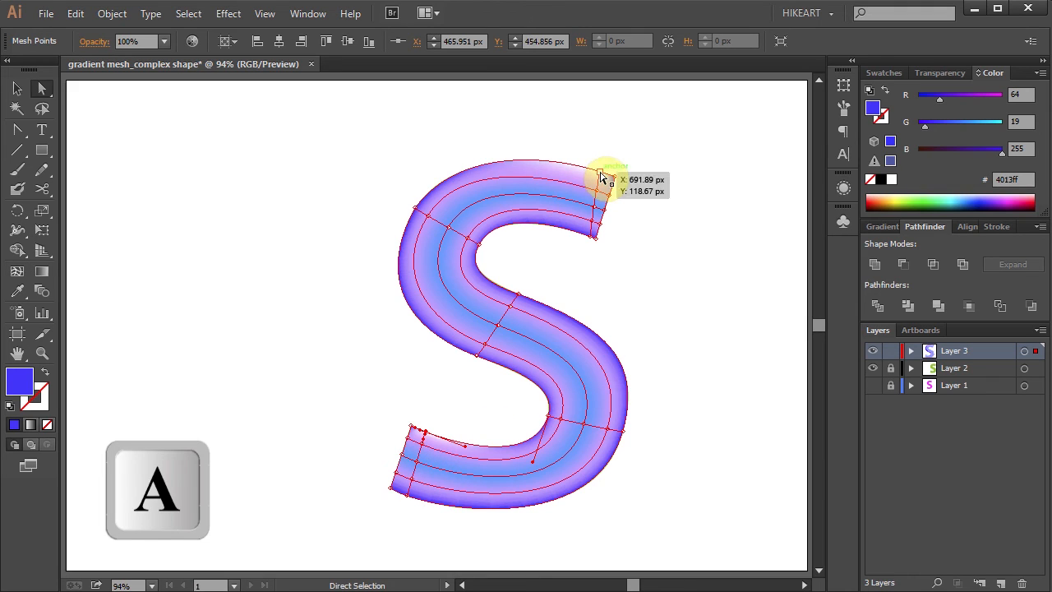
# Select the top-right corner mesh point and pick up a deep violet with the Eyedropper
pyautogui.click(596, 177)
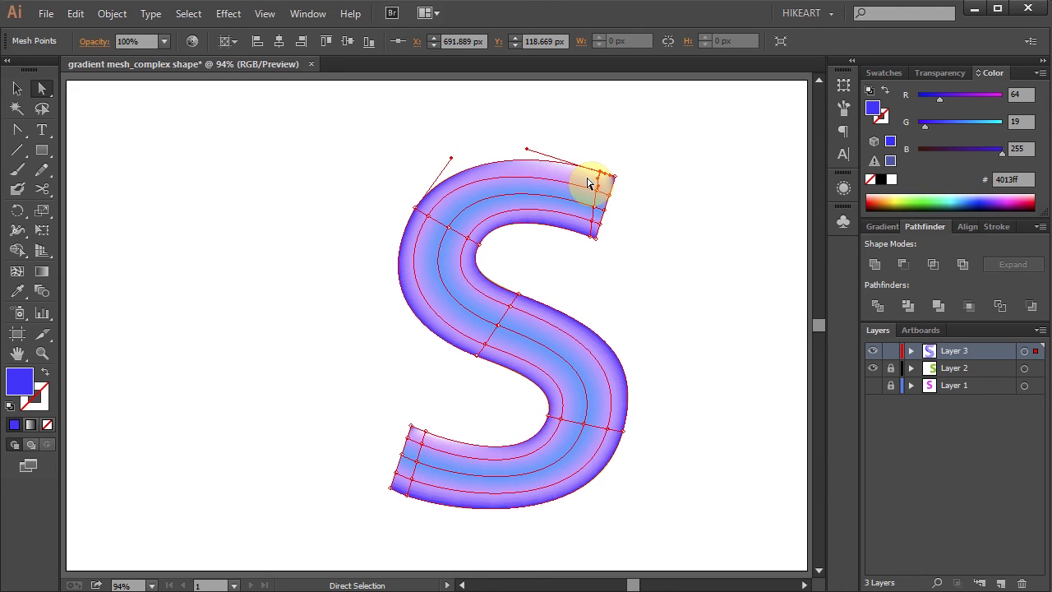
pyautogui.press('i')
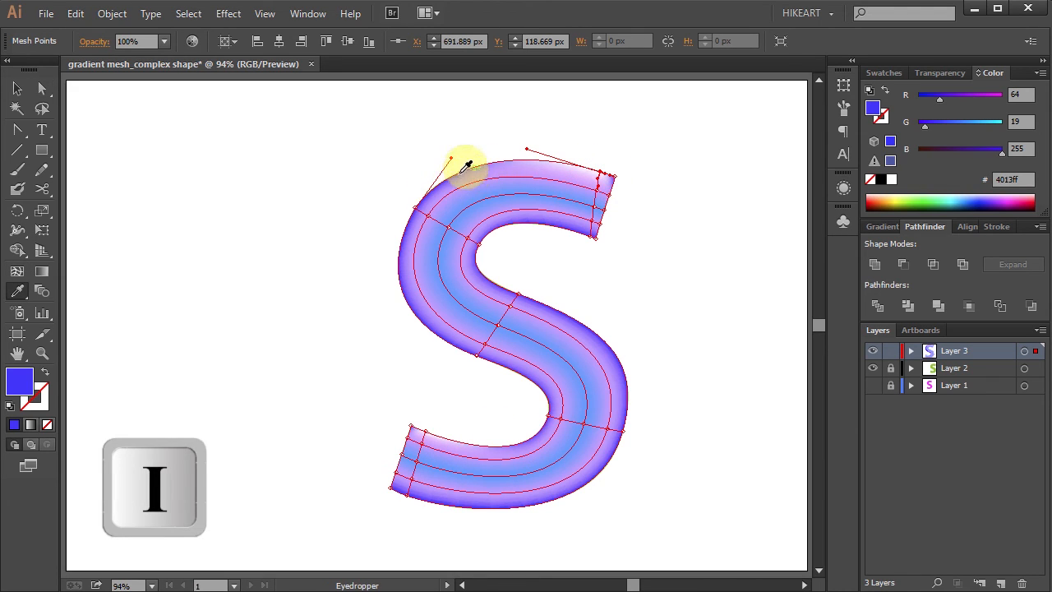